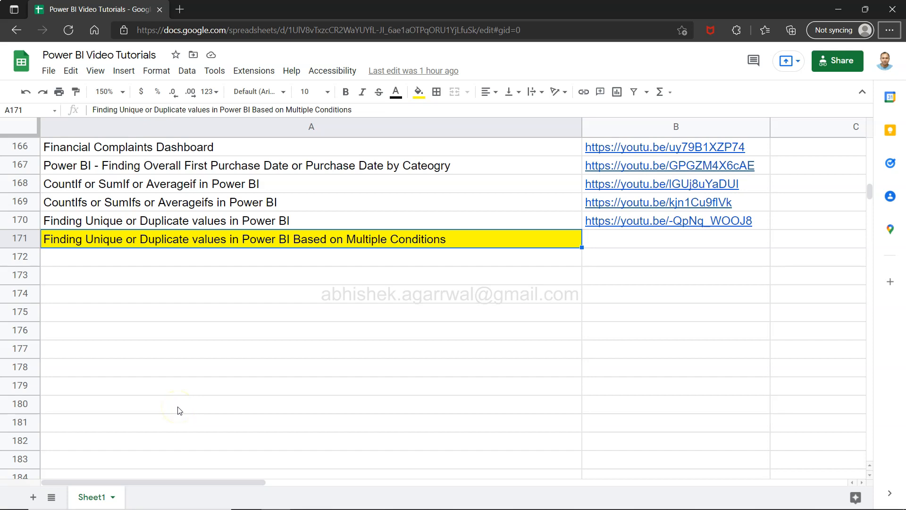
mouse_move(170, 275)
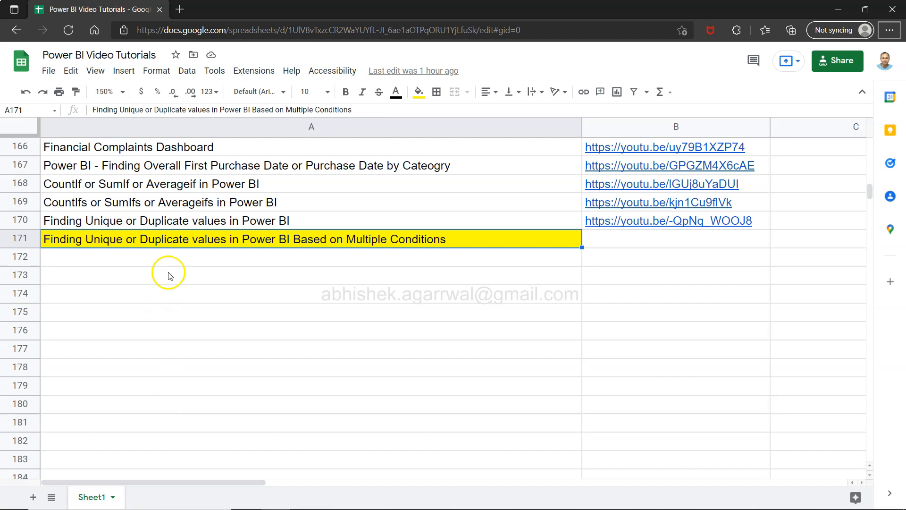
mouse_move(230, 245)
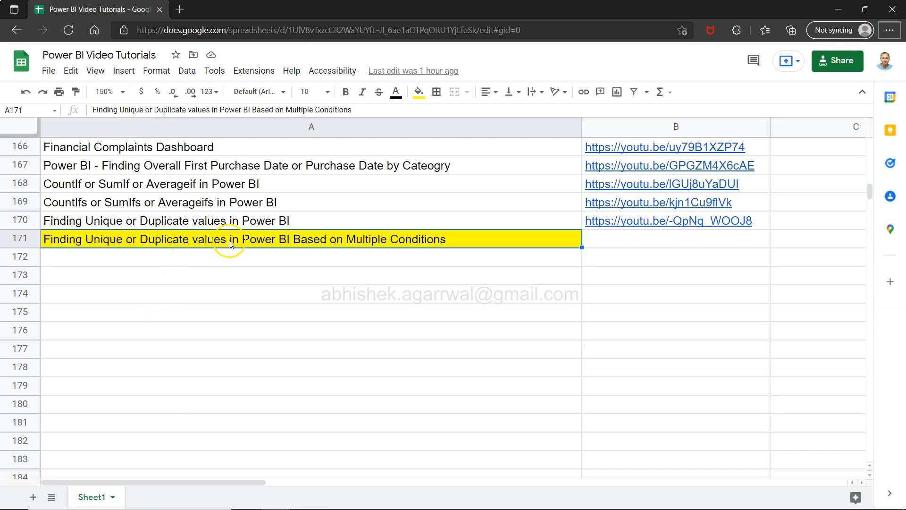
mouse_move(322, 243)
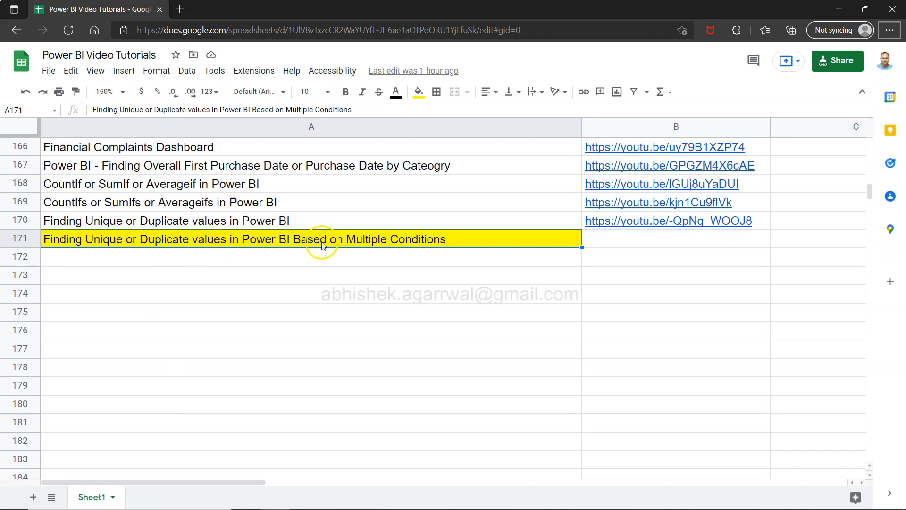
mouse_move(299, 224)
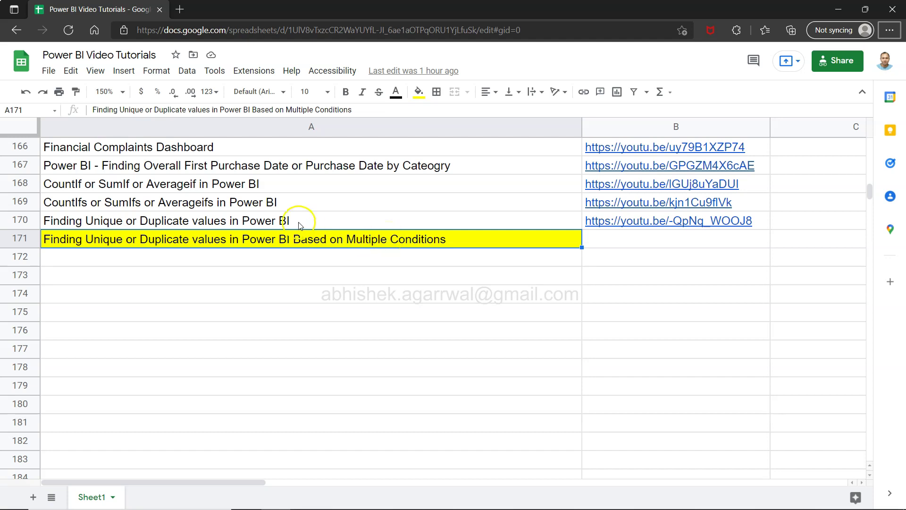
- Select the address bar and scroll the sheet up slightly before switching windows
left_click(311, 220)
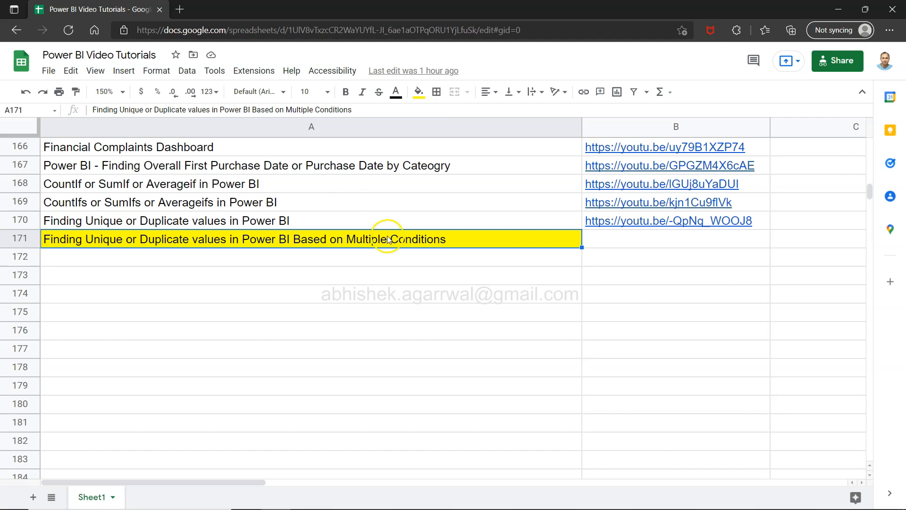
scroll("up", 3)
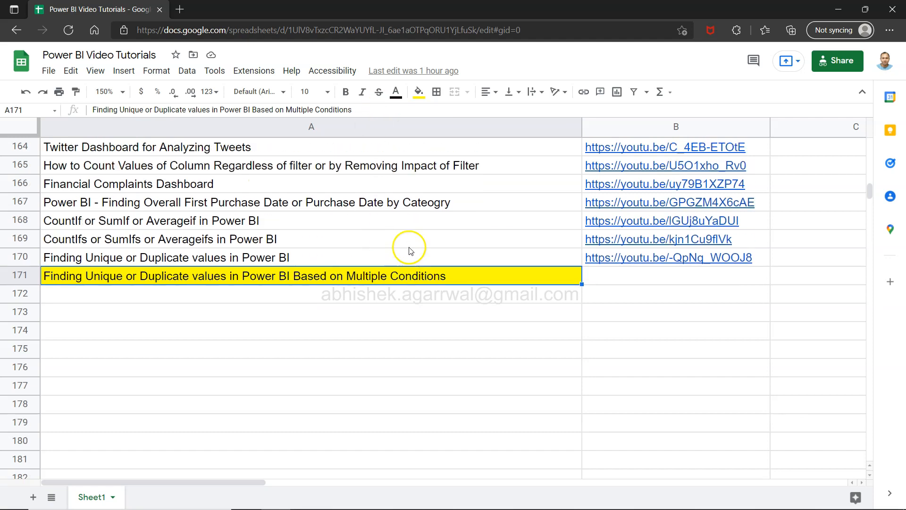
mouse_move(450, 24)
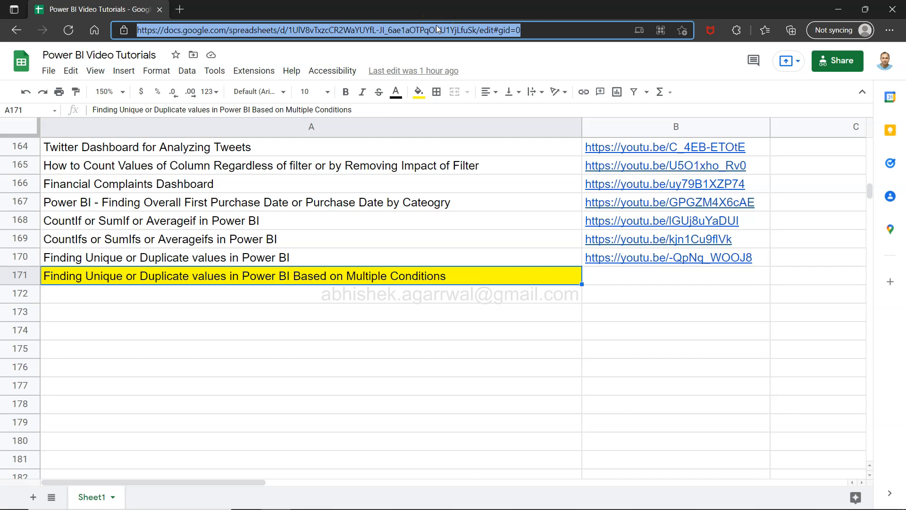
mouse_move(436, 169)
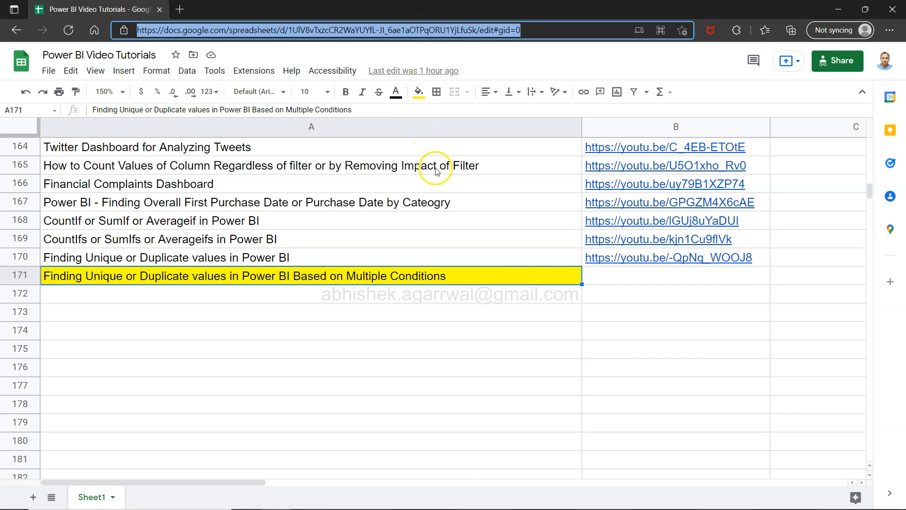
mouse_move(99, 221)
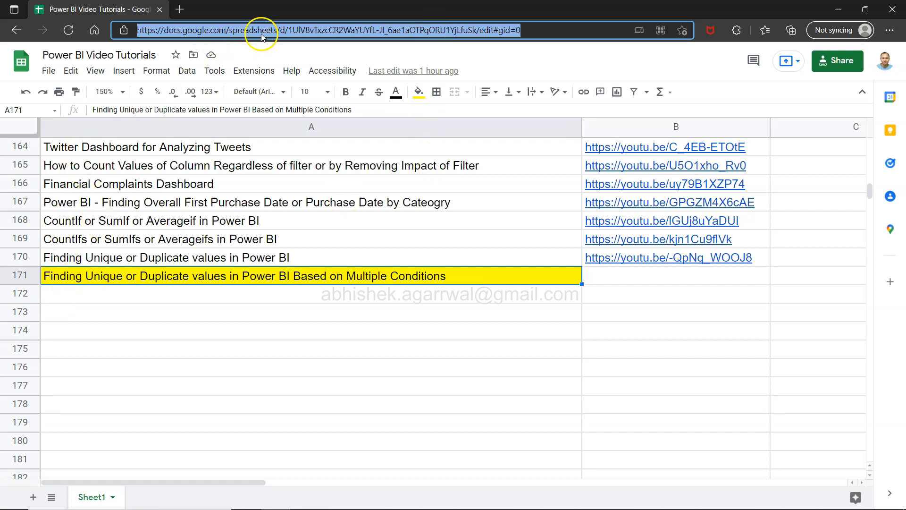
mouse_move(276, 420)
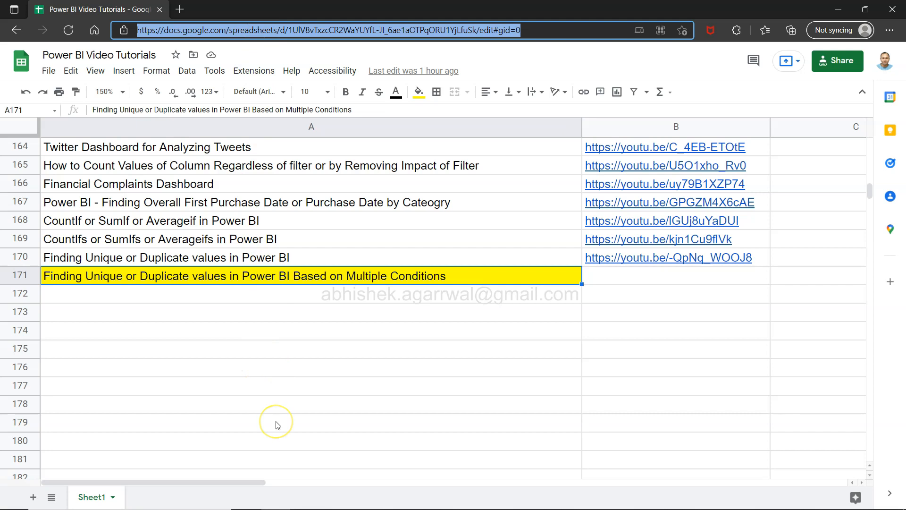
mouse_move(317, 267)
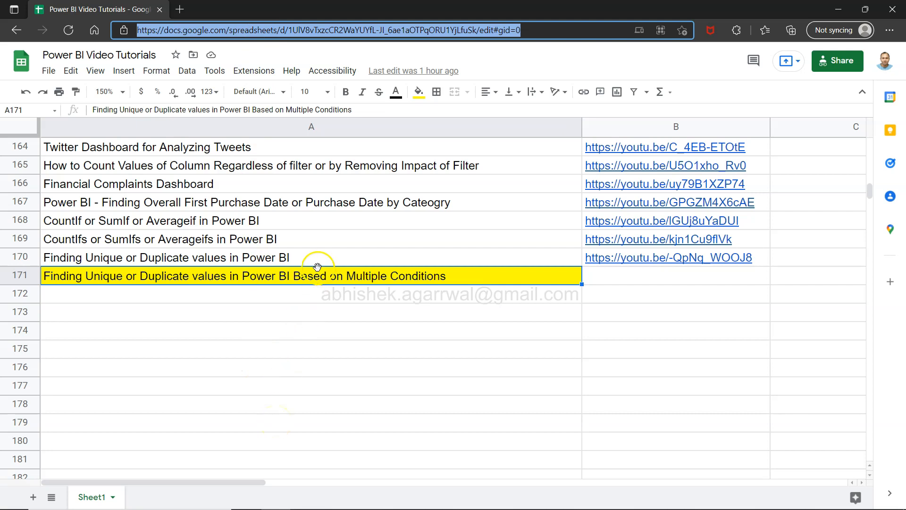
mouse_move(308, 366)
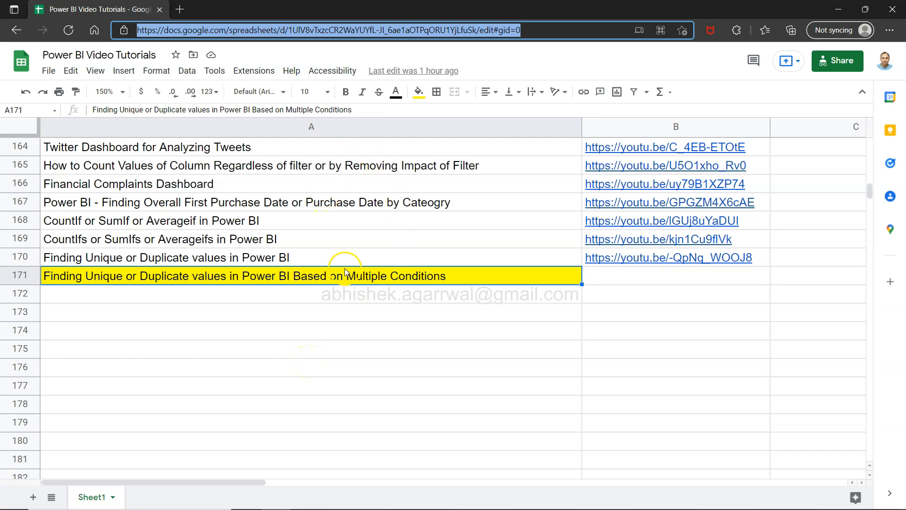
mouse_move(681, 128)
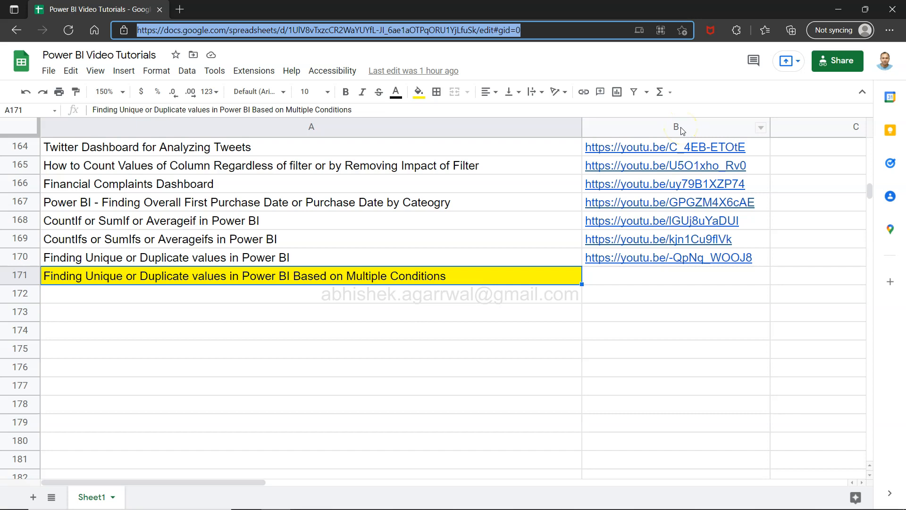
mouse_move(447, 166)
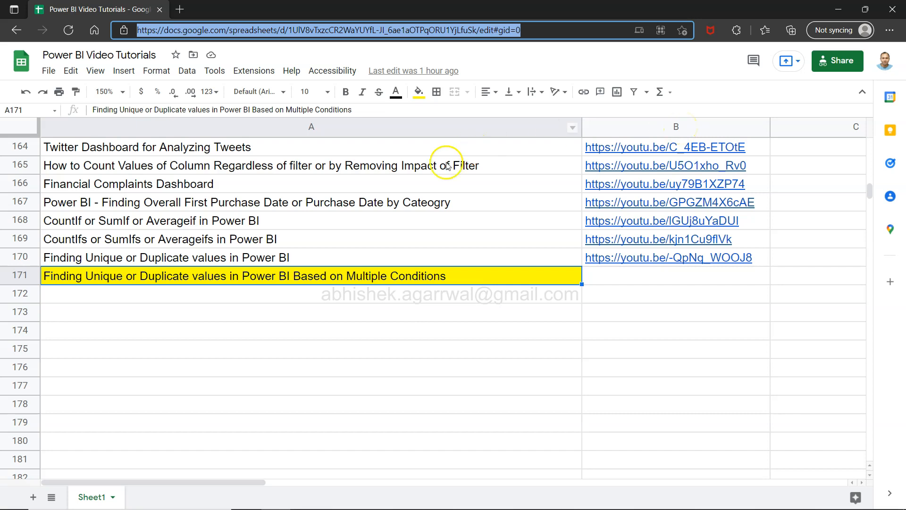
mouse_move(225, 280)
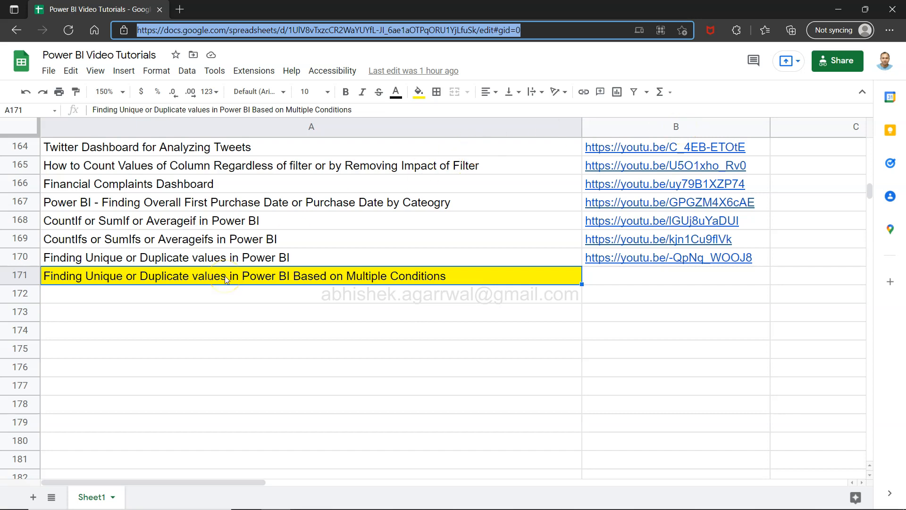
mouse_move(249, 234)
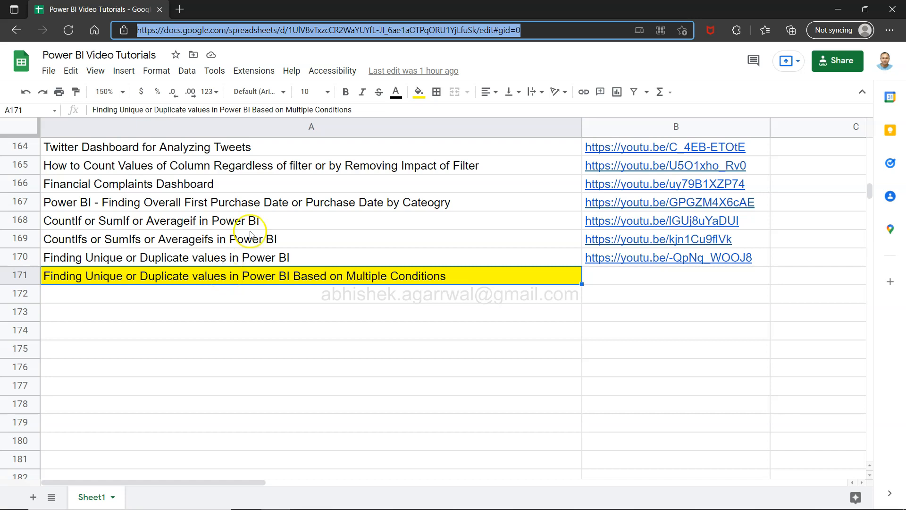
mouse_move(283, 226)
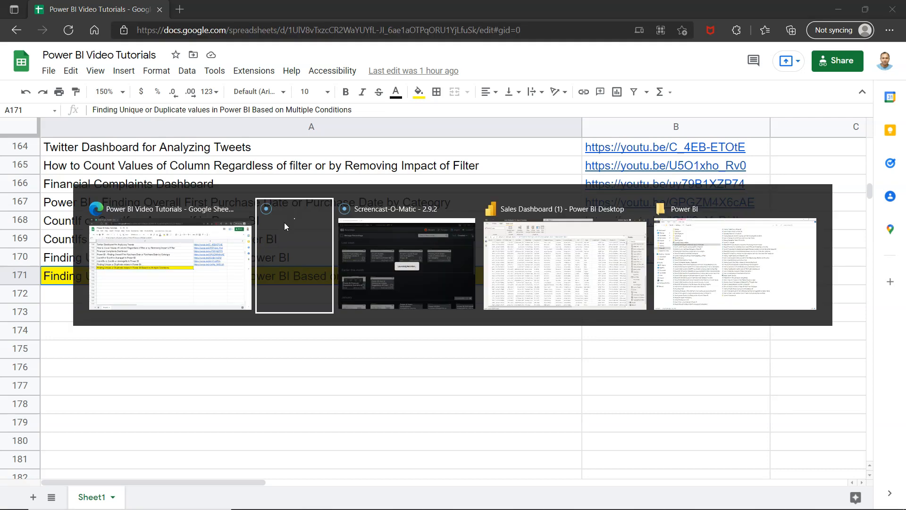
- Switch to the Sales Dashboard report and review the Unique or Multiple Orders counts per Order ID
left_click(563, 261)
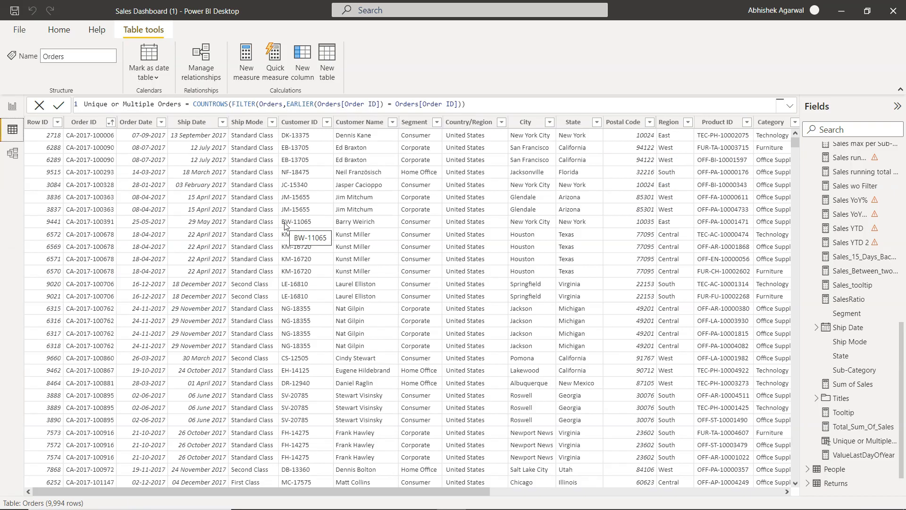
mouse_move(281, 209)
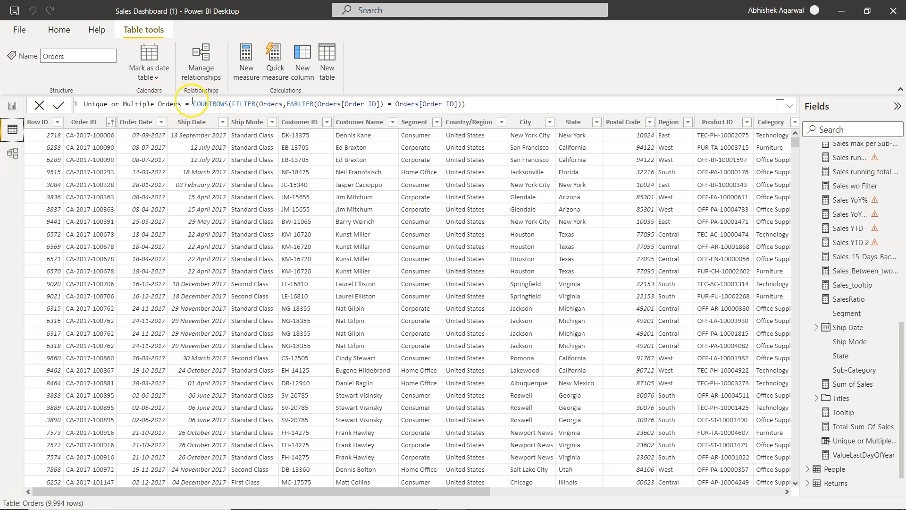
scroll("right", 3)
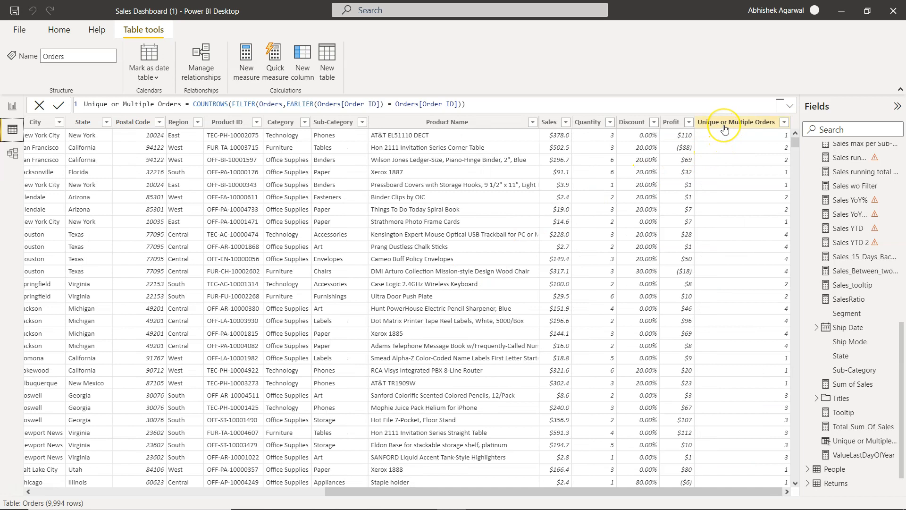
mouse_move(733, 155)
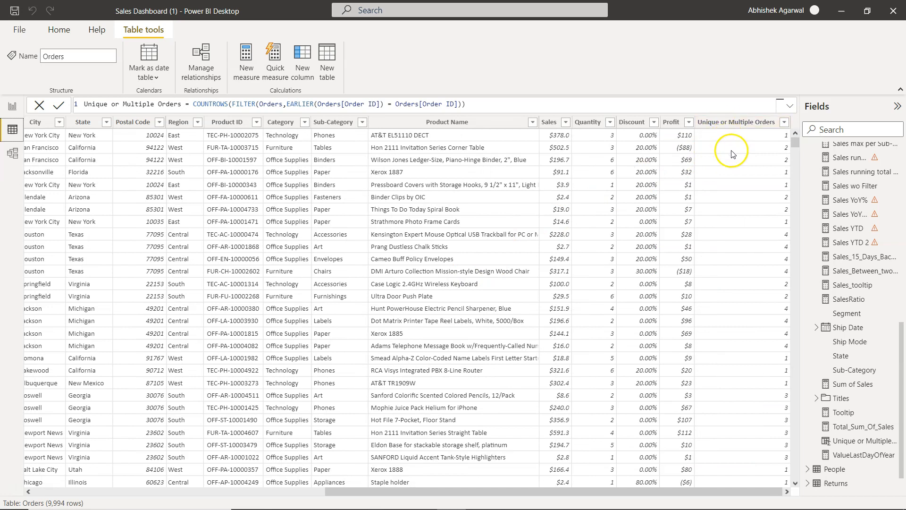
scroll("left", 3)
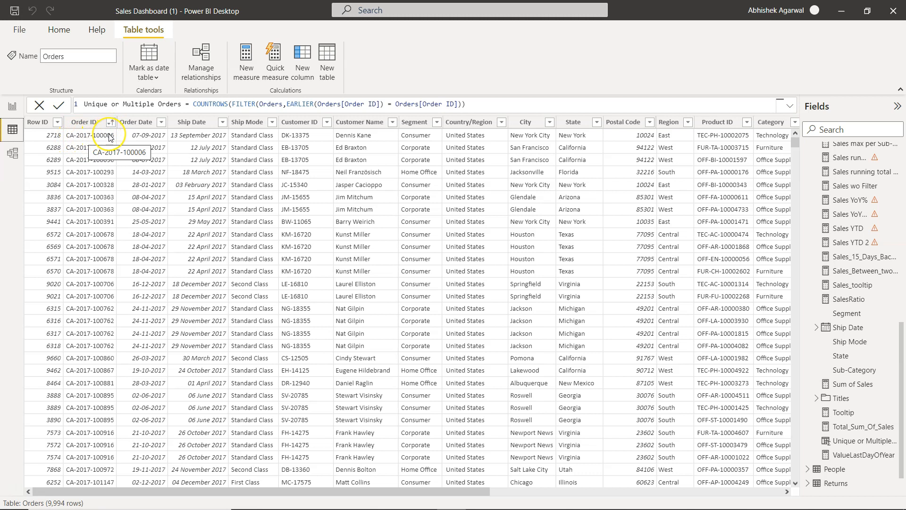
mouse_move(181, 170)
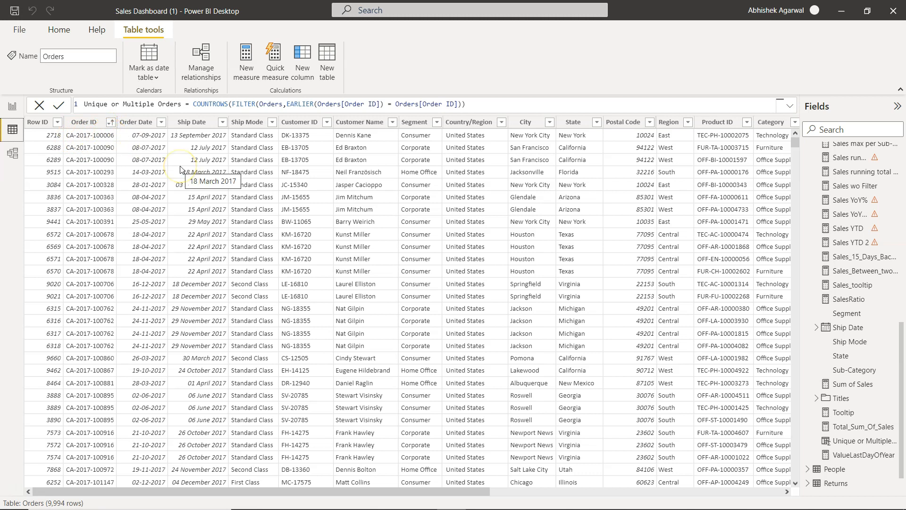
scroll("right", 3)
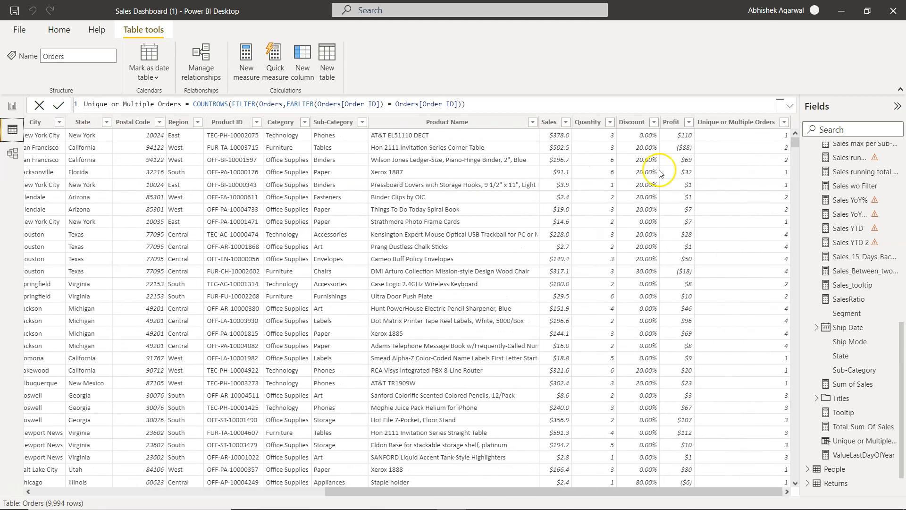
scroll("left", 3)
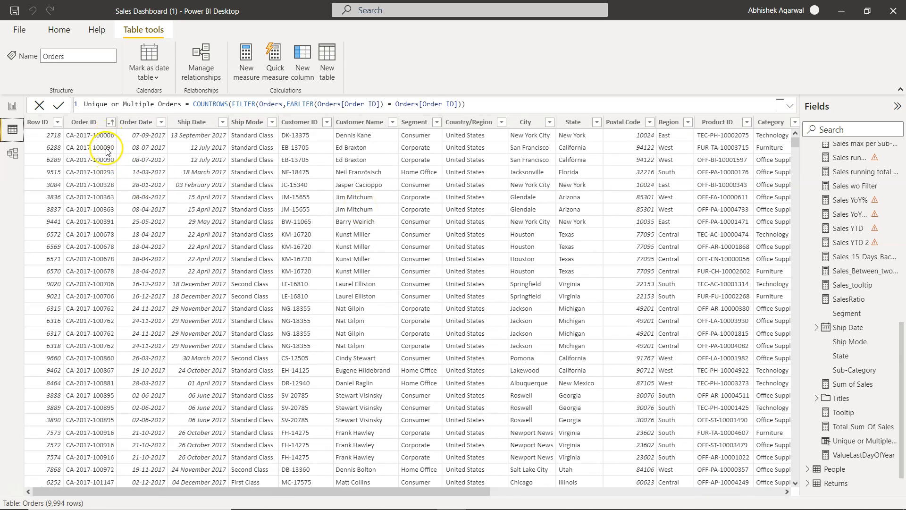
scroll("right", 3)
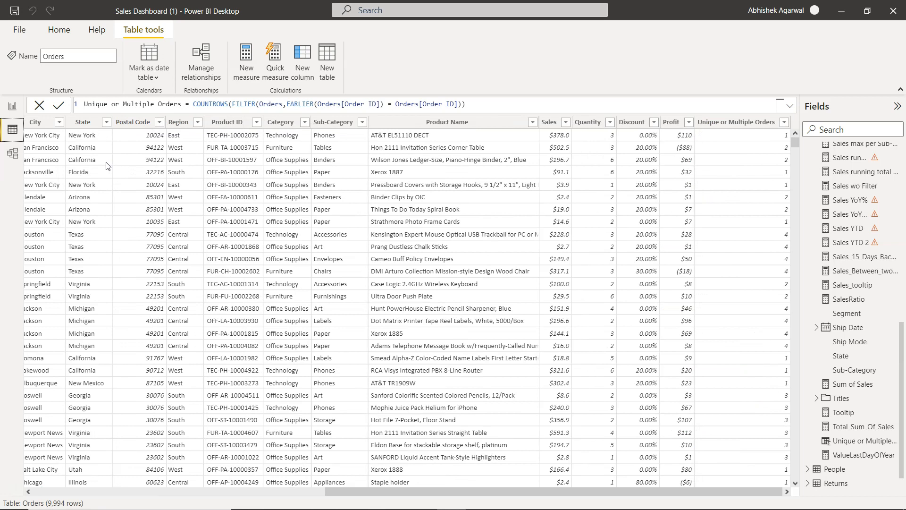
mouse_move(773, 159)
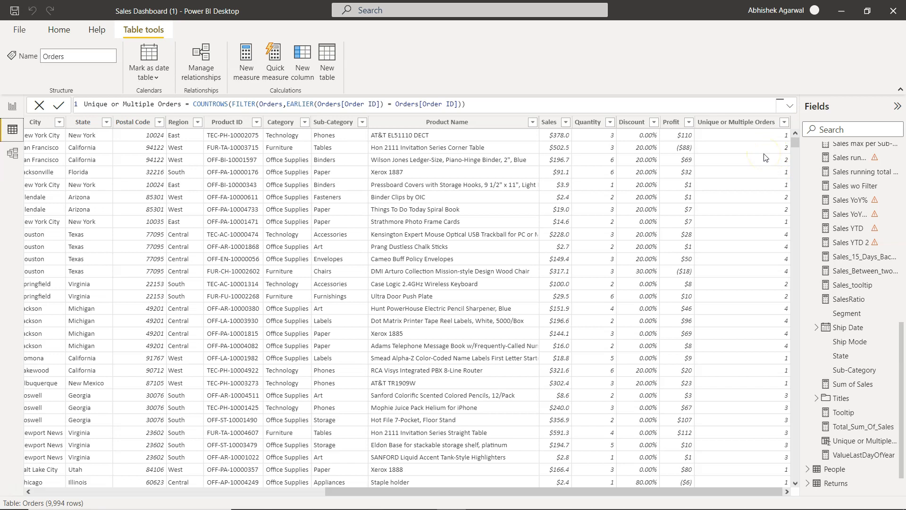
mouse_move(688, 138)
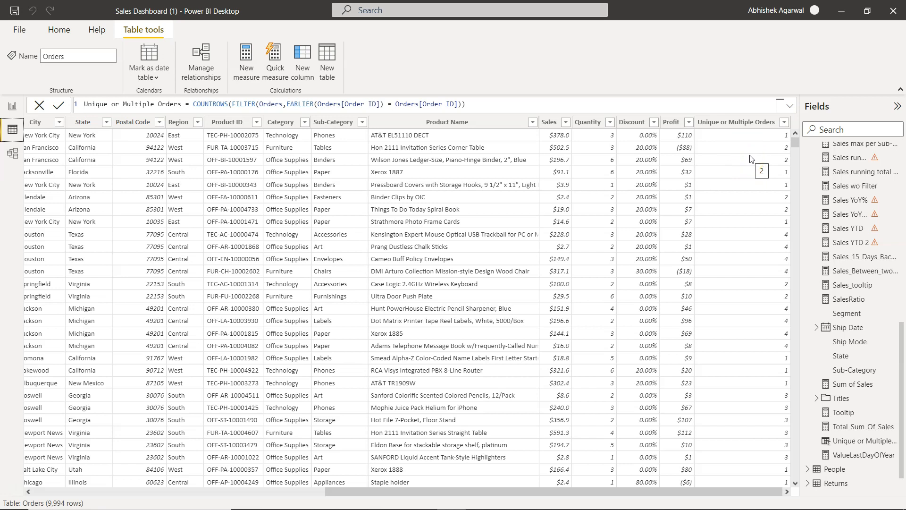
mouse_move(753, 171)
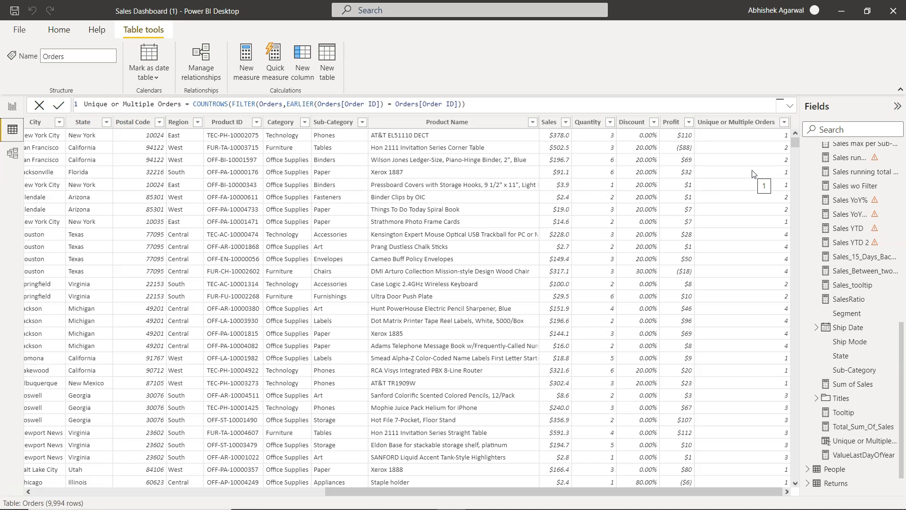
mouse_move(367, 241)
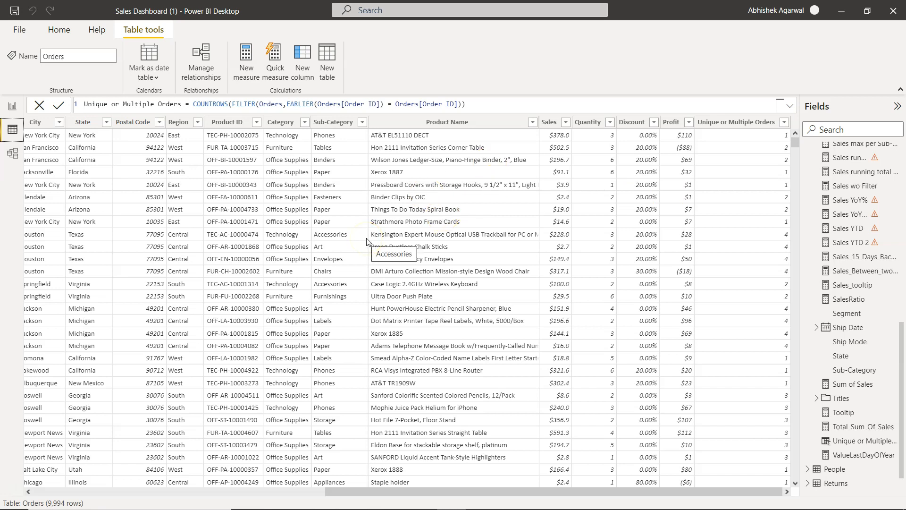
mouse_move(424, 172)
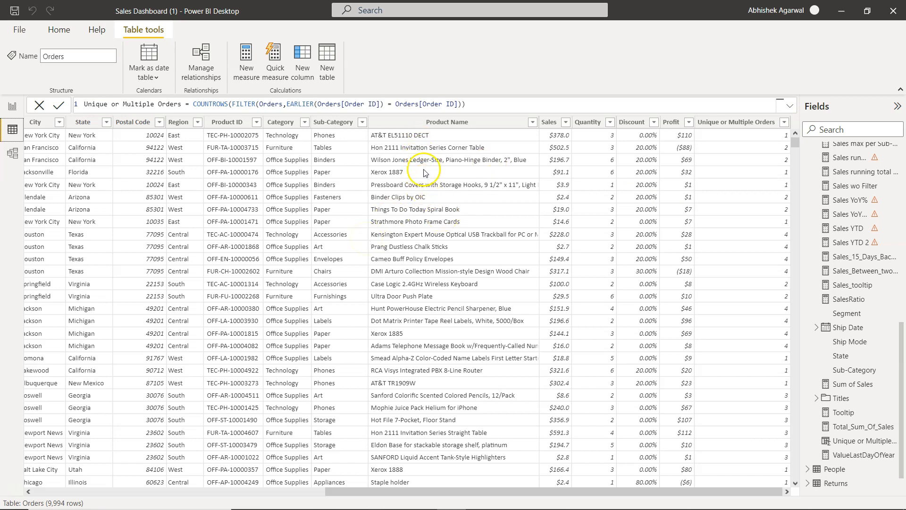
mouse_move(424, 160)
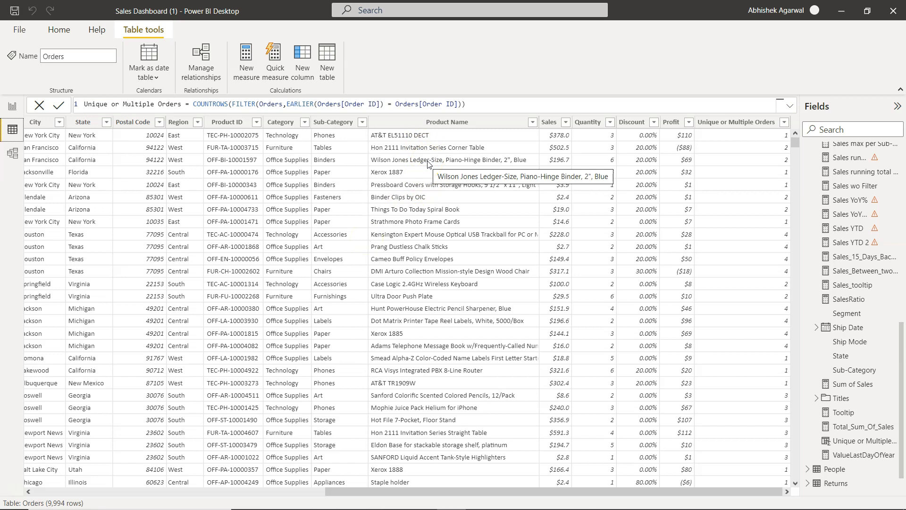
scroll("left", 3)
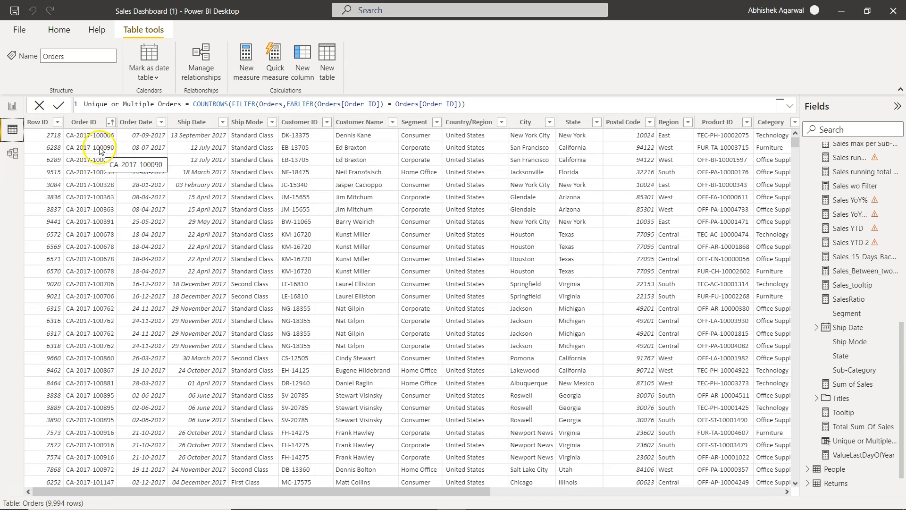
mouse_move(107, 166)
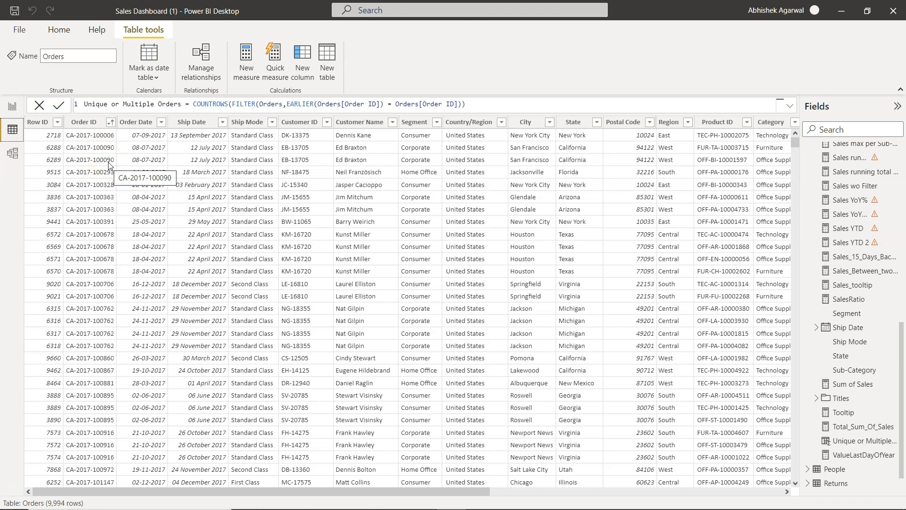
scroll("right", 3)
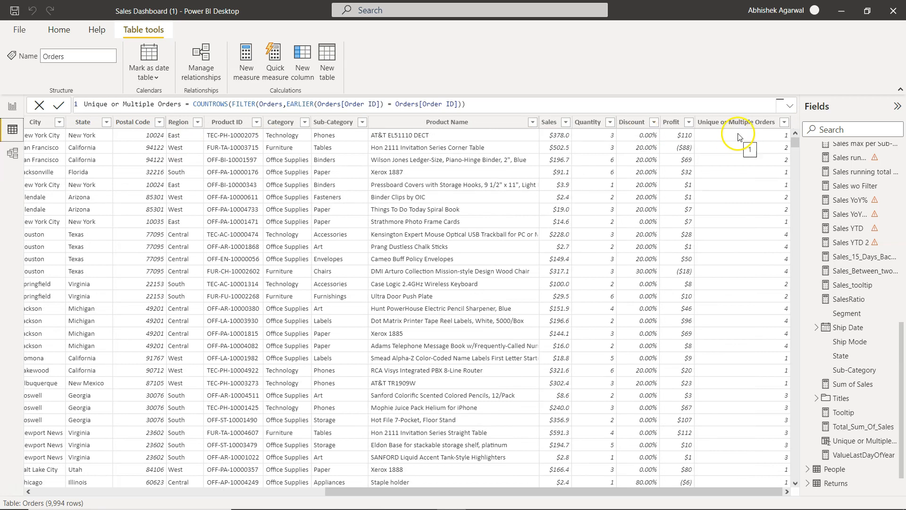
mouse_move(755, 168)
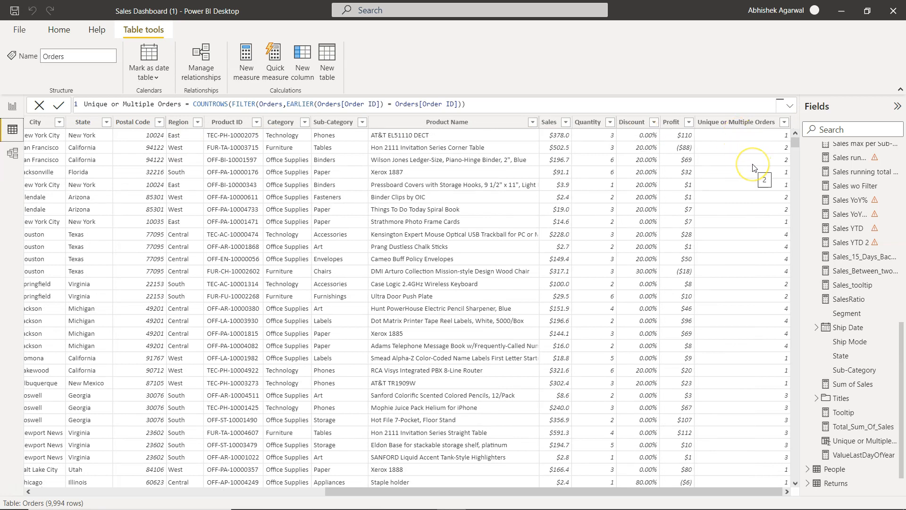
scroll("left", 3)
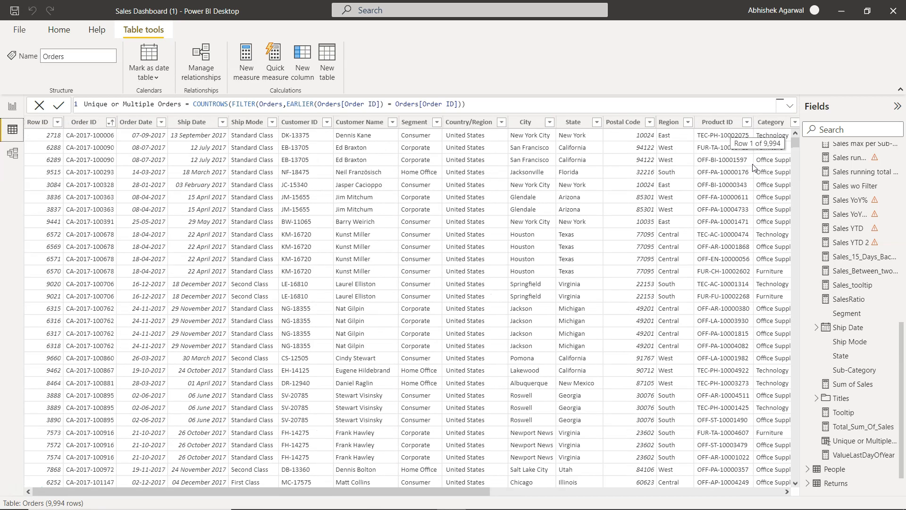
mouse_move(113, 154)
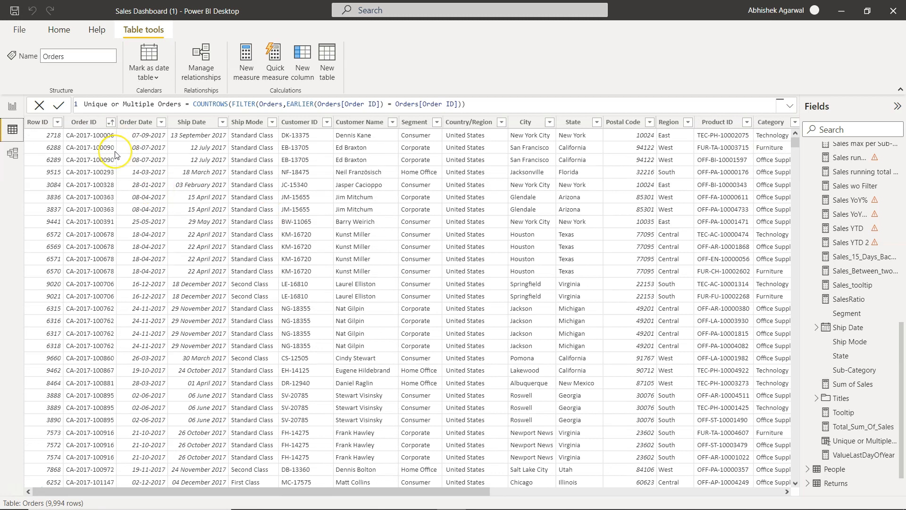
mouse_move(101, 160)
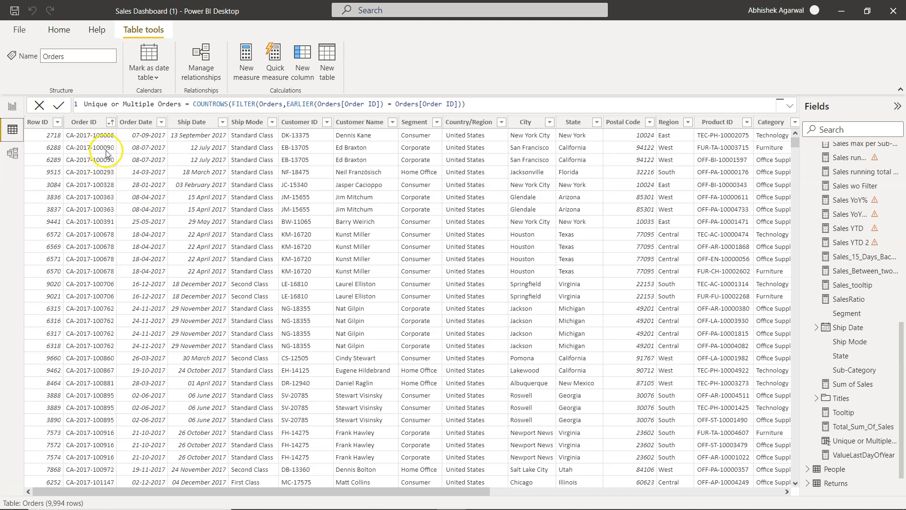
mouse_move(104, 160)
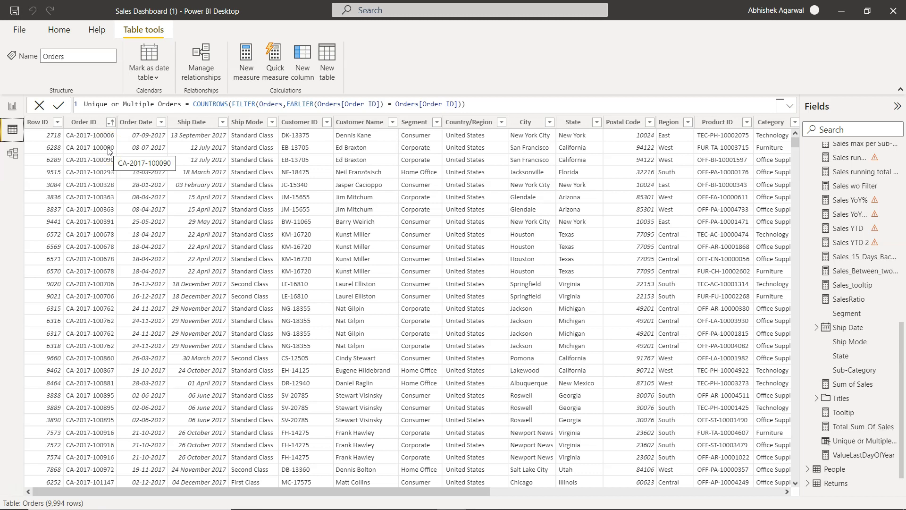
mouse_move(199, 210)
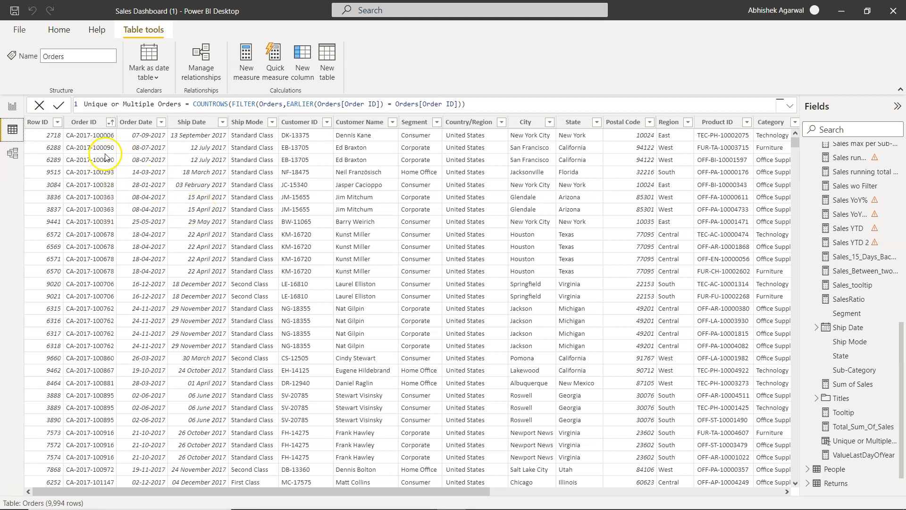
mouse_move(106, 152)
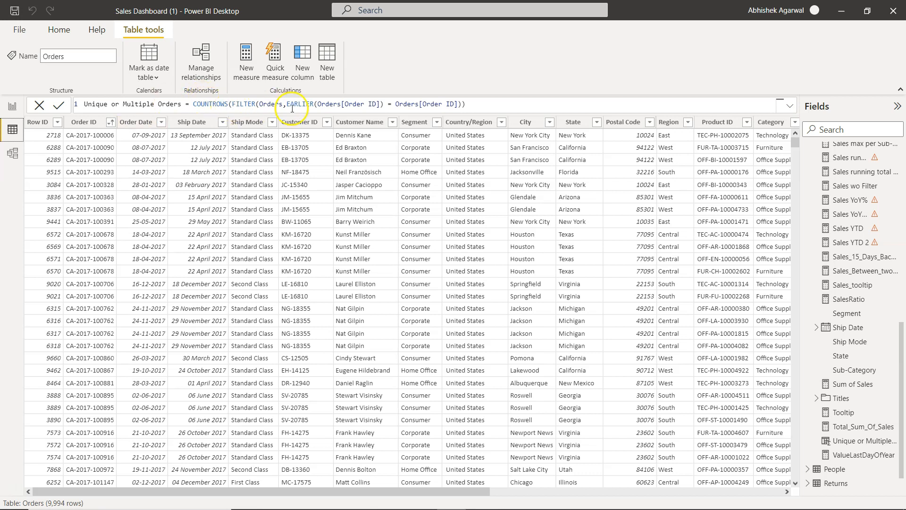
mouse_move(225, 230)
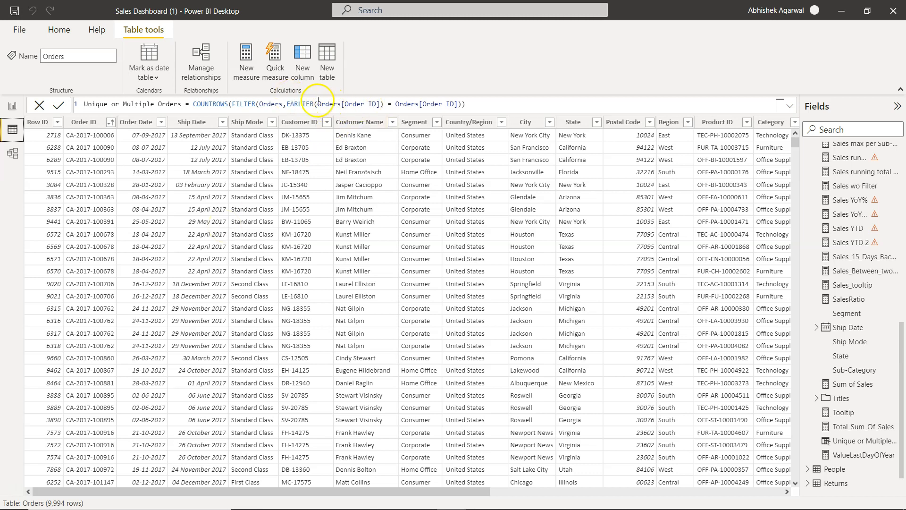
mouse_move(115, 144)
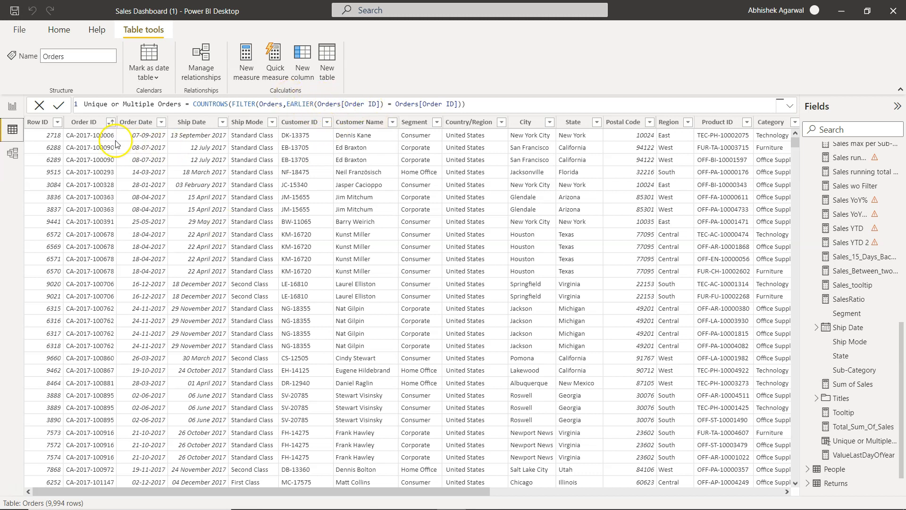
mouse_move(94, 164)
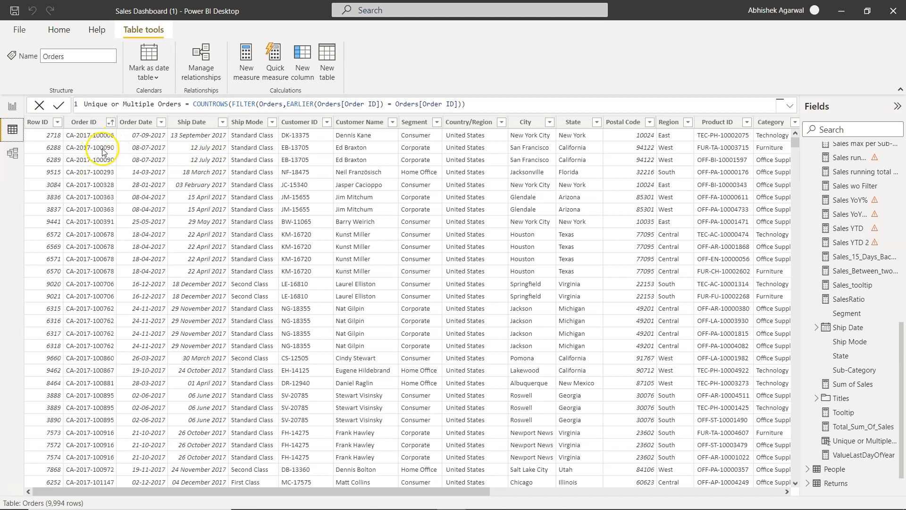
scroll("right", 3)
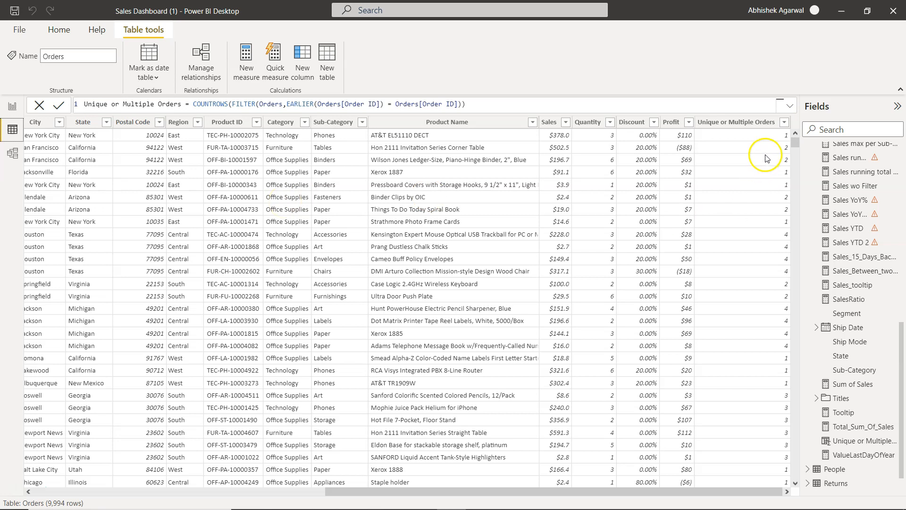
scroll("left", 3)
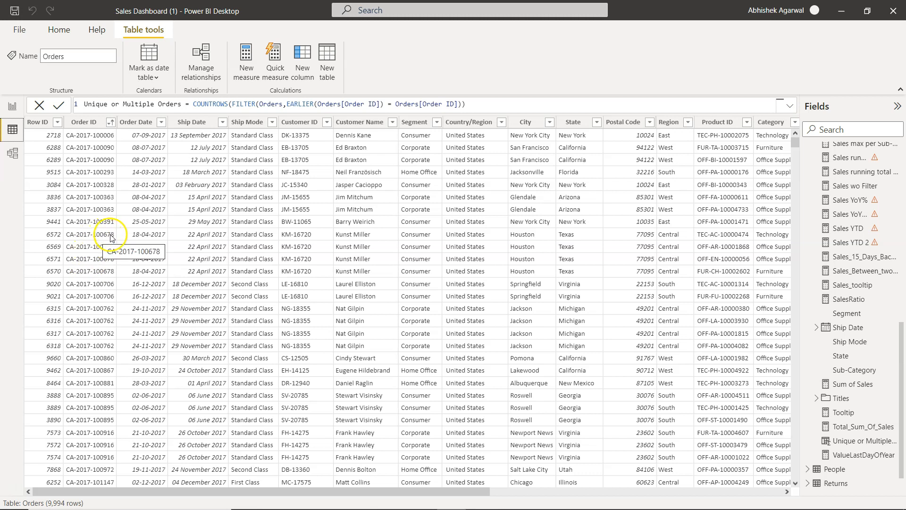
mouse_move(357, 226)
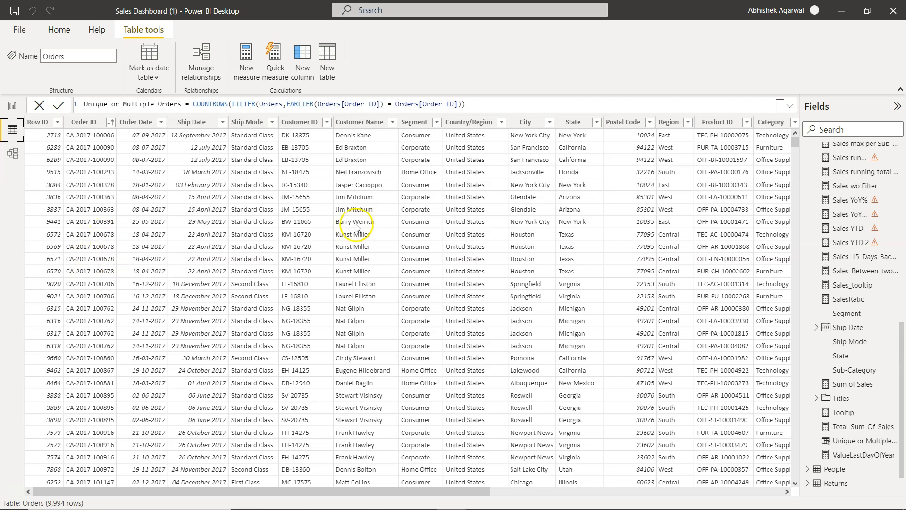
mouse_move(506, 287)
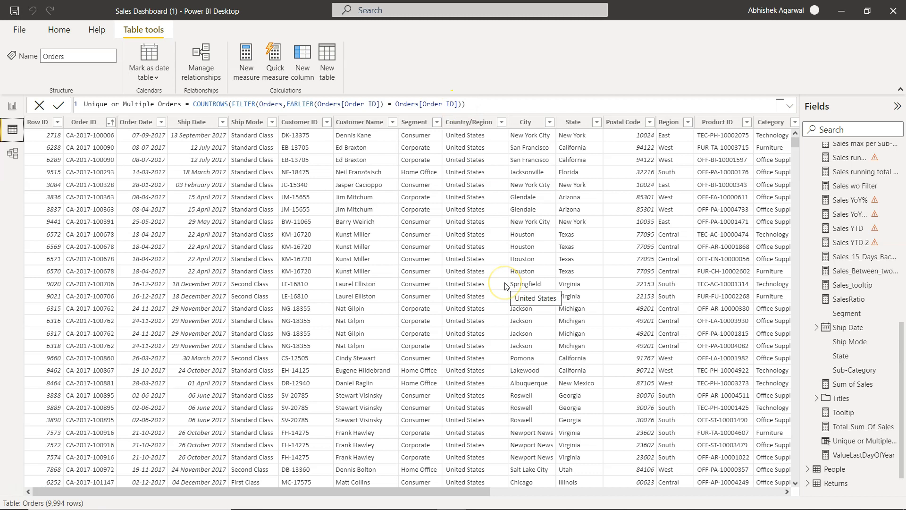
scroll("right", 3)
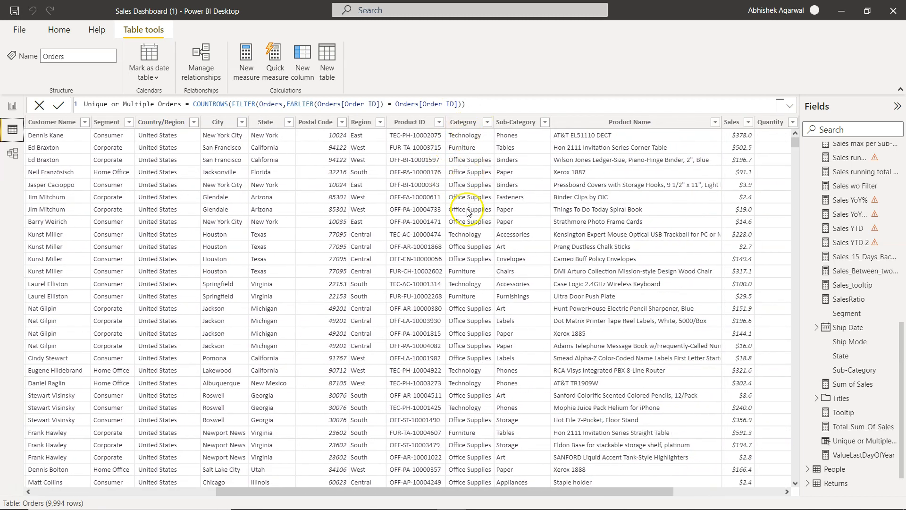
mouse_move(465, 166)
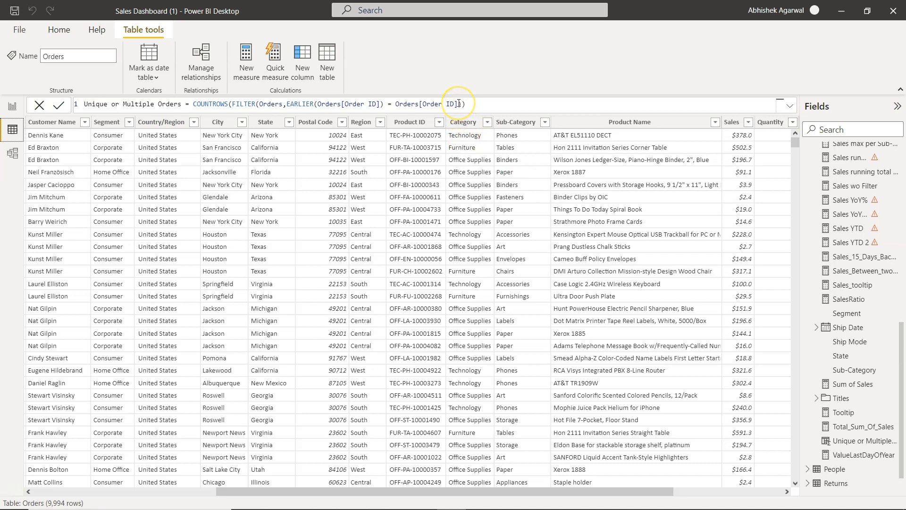
mouse_move(481, 256)
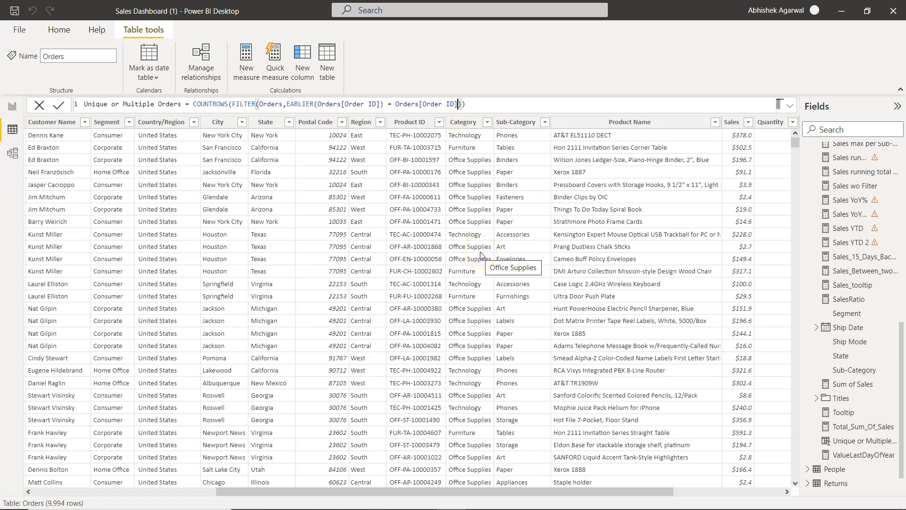
mouse_move(479, 259)
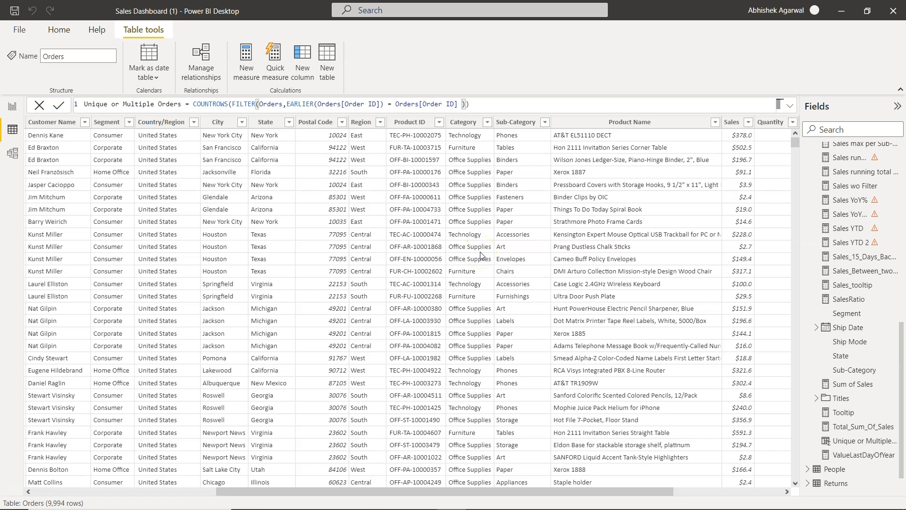
- Append && EARLIER(Orders[Category]) = Orders[Category] inside FILTER using IntelliSense column picks
type("&&")
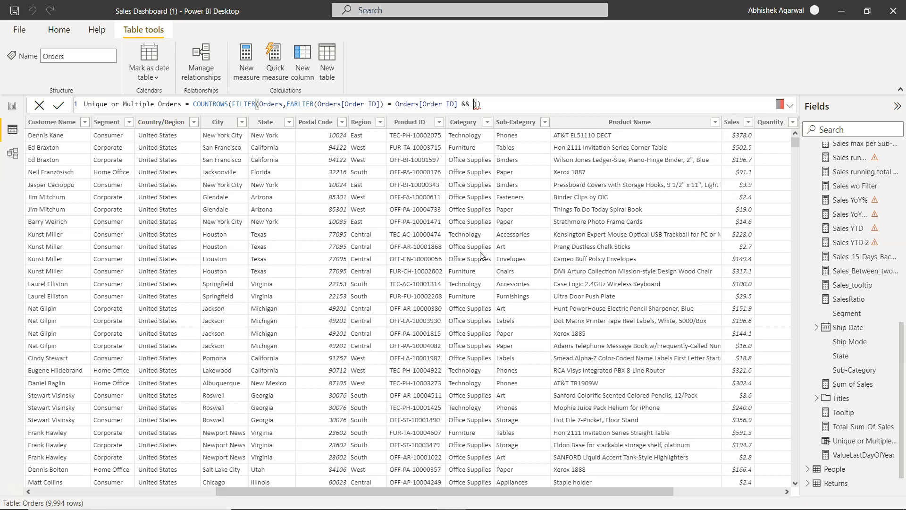
type("EARLIER(")
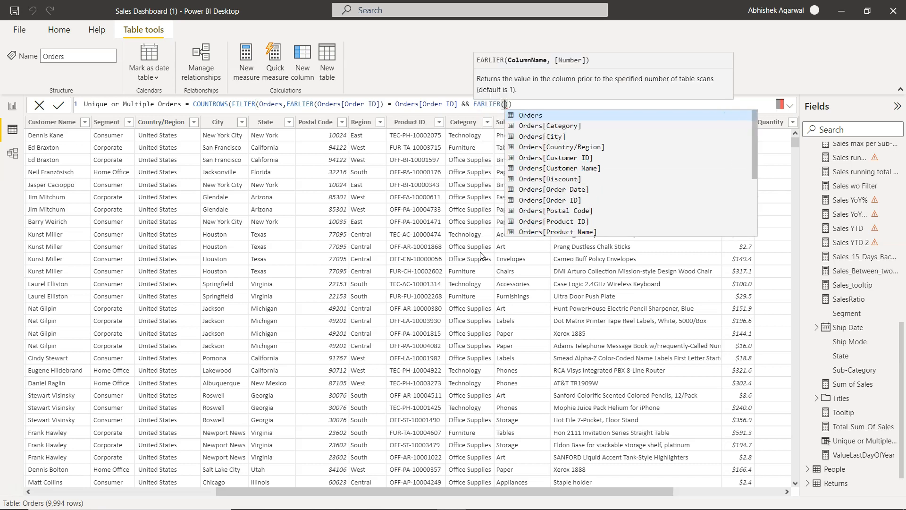
left_click(549, 126)
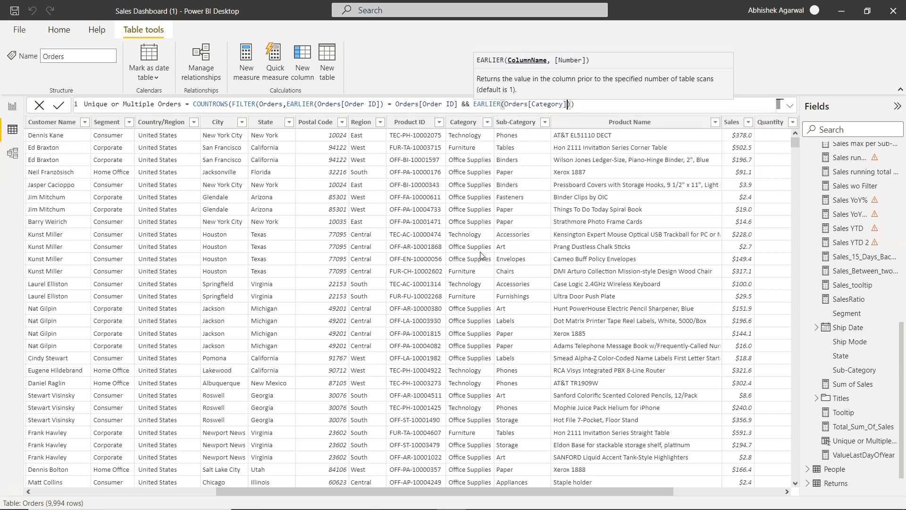
type("=")
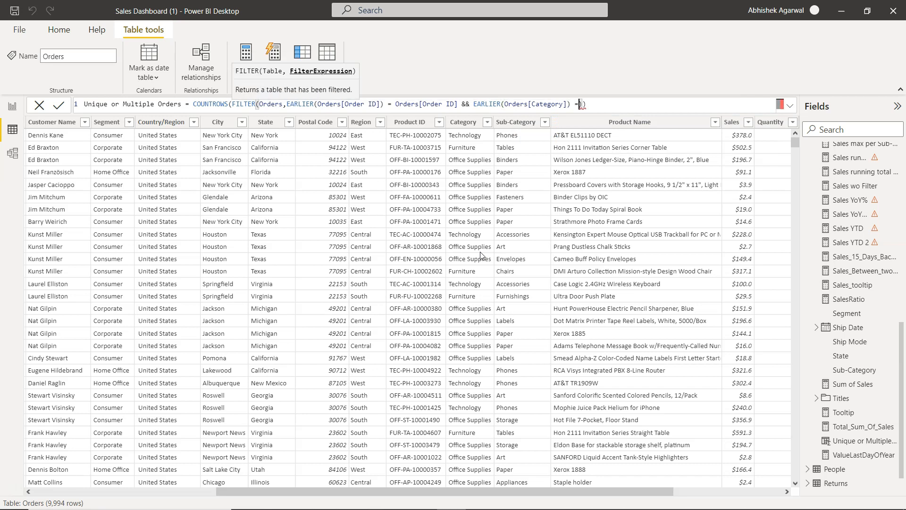
type("categor")
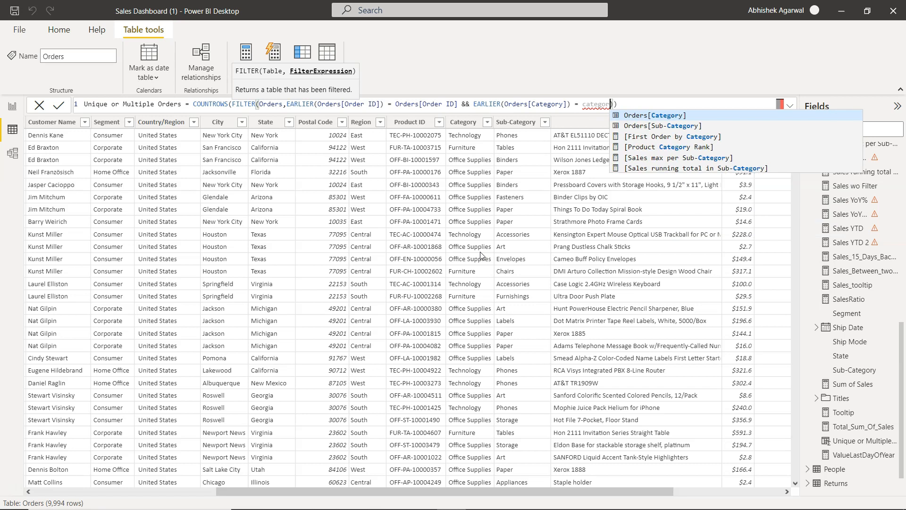
left_click(653, 115)
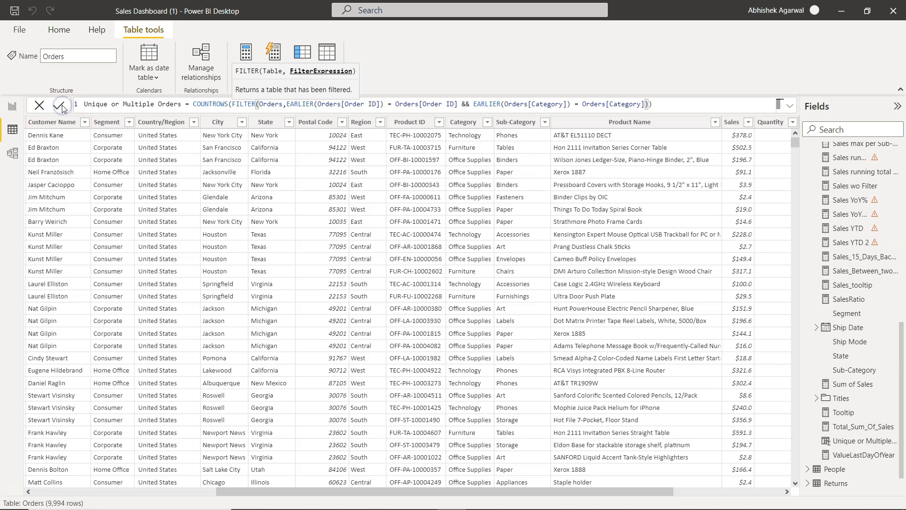
- Commit the revised formula and review the column's counts, with values like 1, 2 and 4
left_click(60, 105)
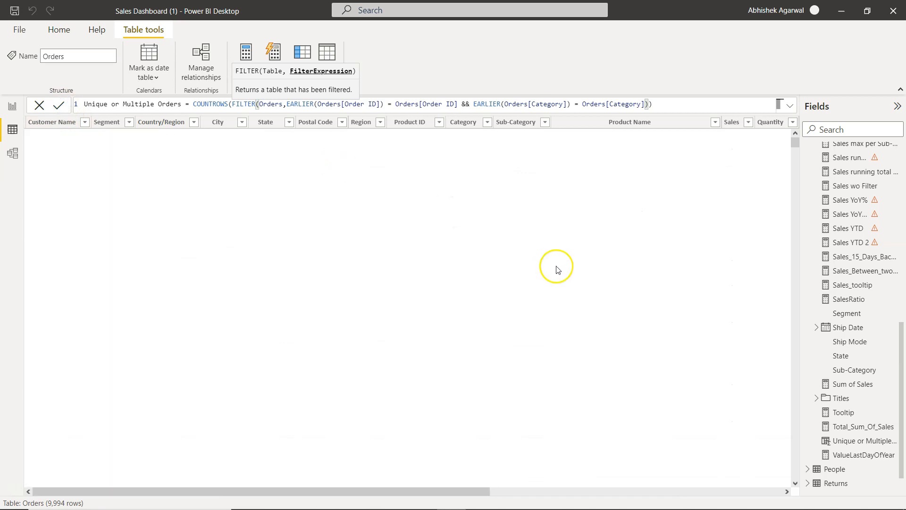
left_click(59, 105)
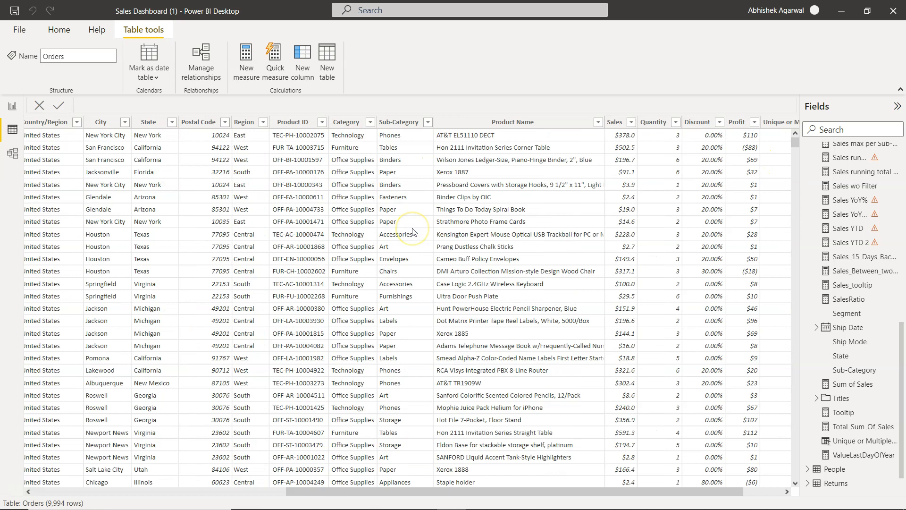
scroll("left", 3)
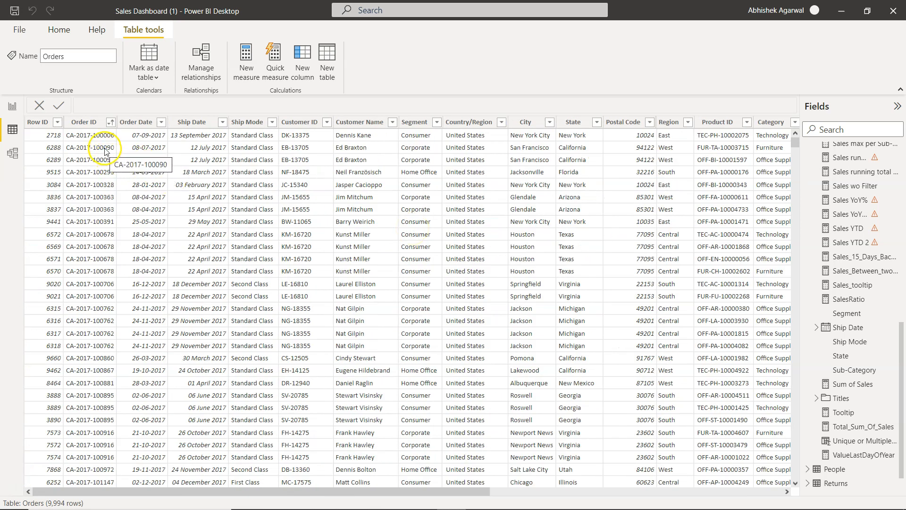
mouse_move(109, 167)
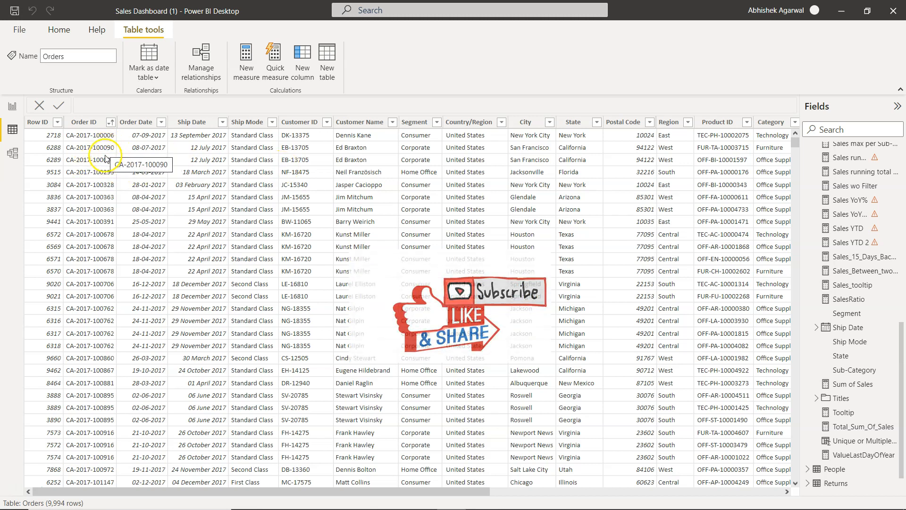
scroll("right", 3)
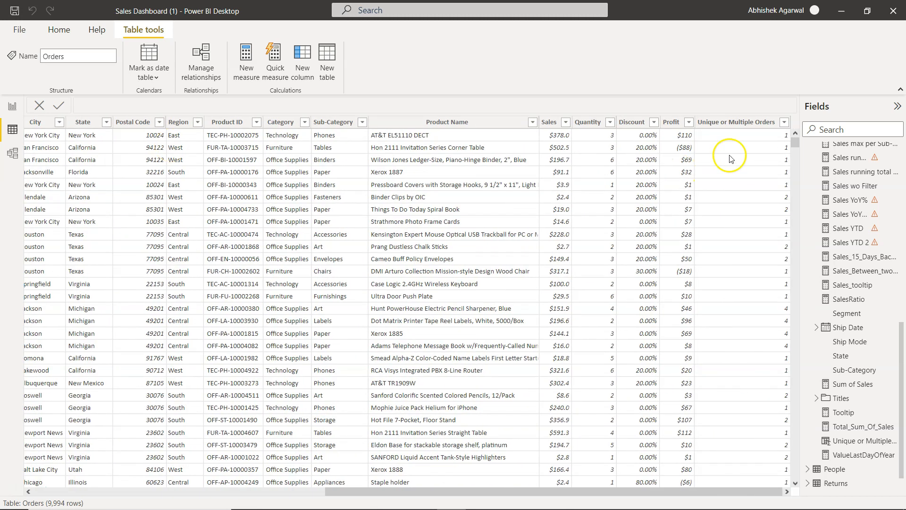
mouse_move(210, 189)
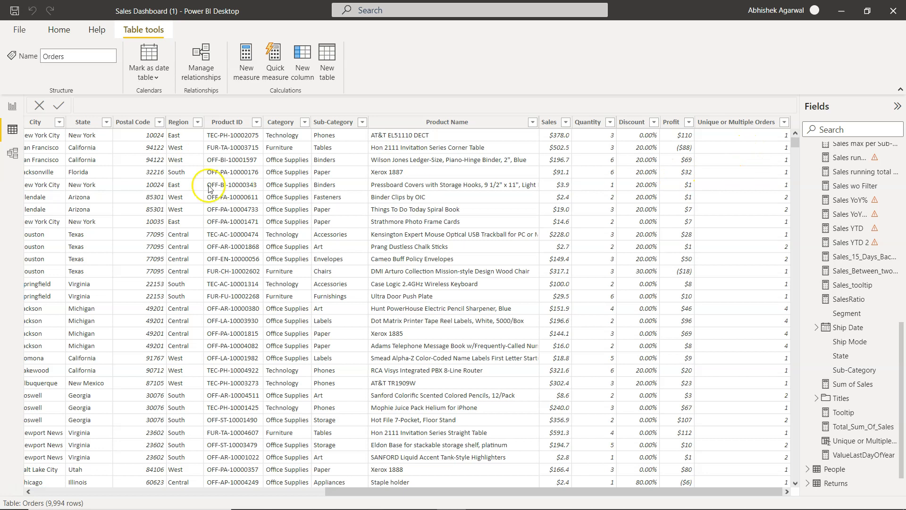
mouse_move(278, 148)
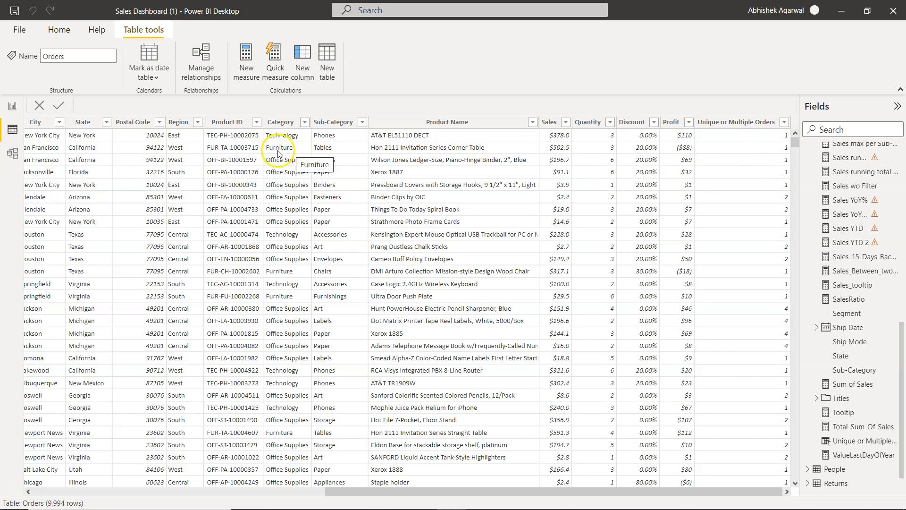
mouse_move(300, 166)
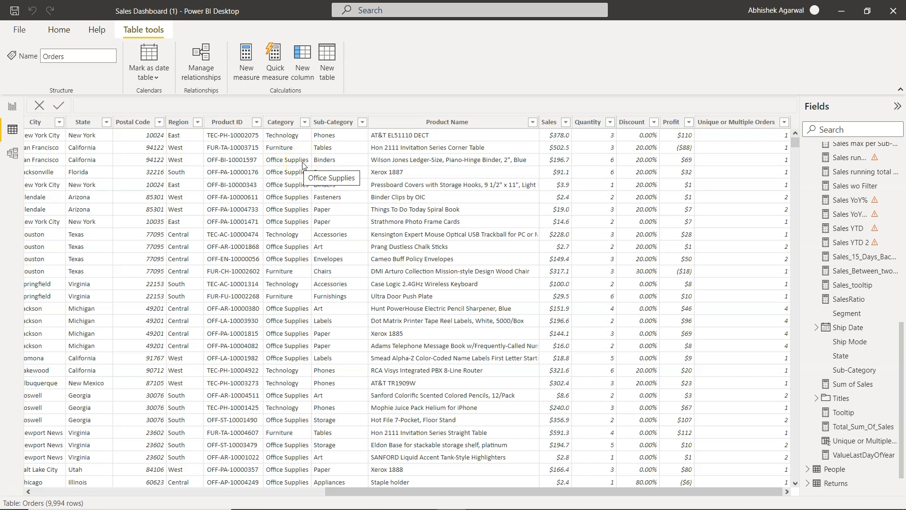
mouse_move(763, 200)
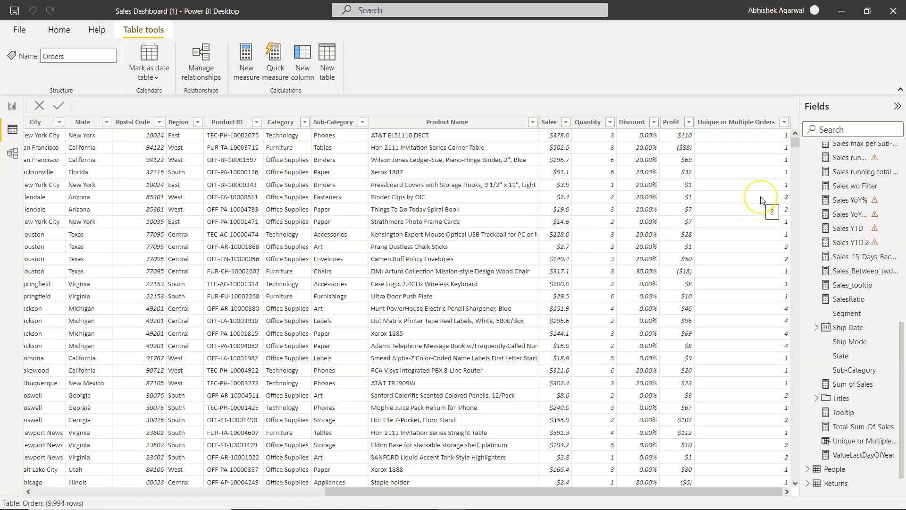
mouse_move(750, 200)
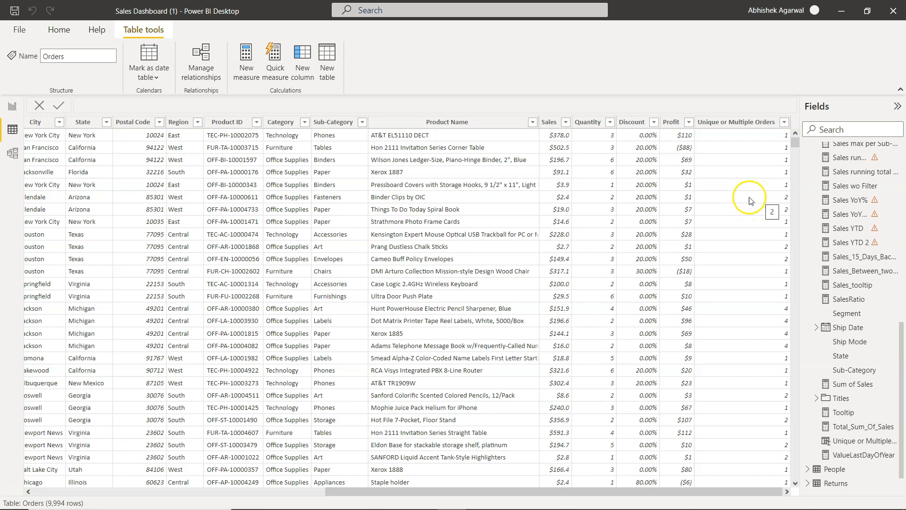
mouse_move(310, 233)
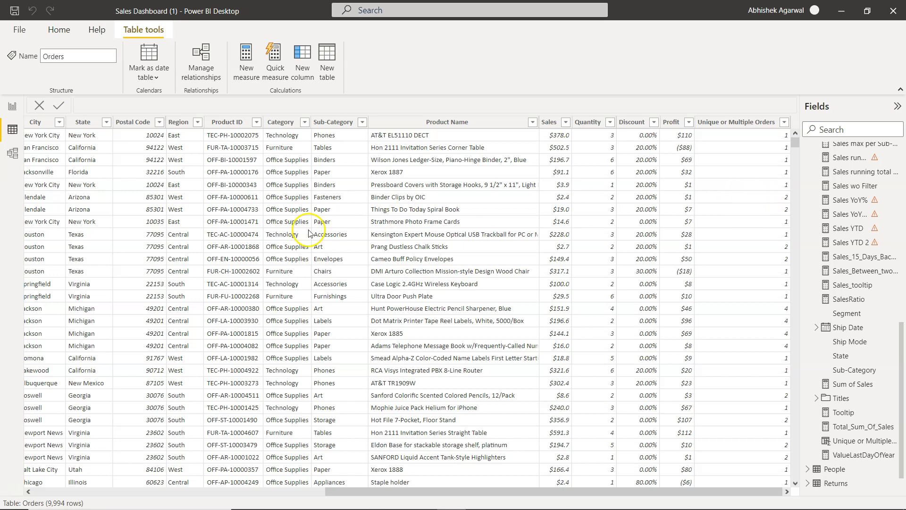
mouse_move(283, 197)
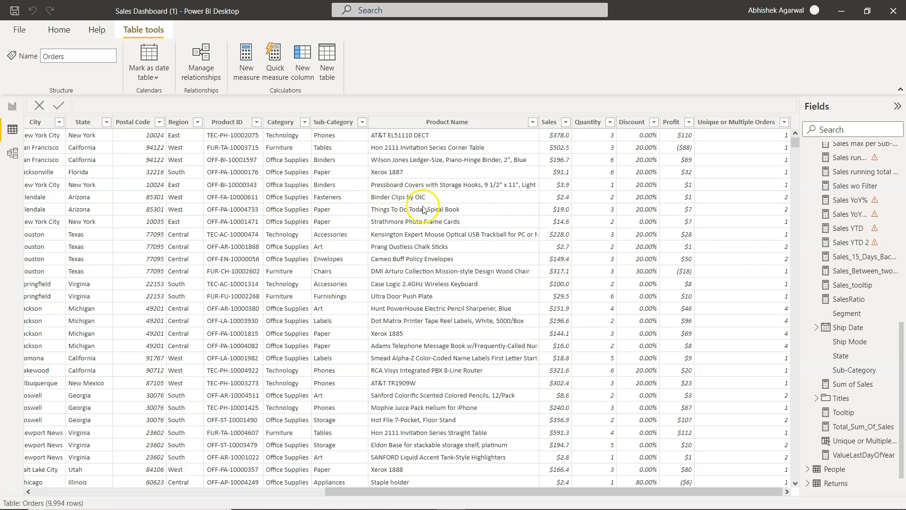
mouse_move(291, 202)
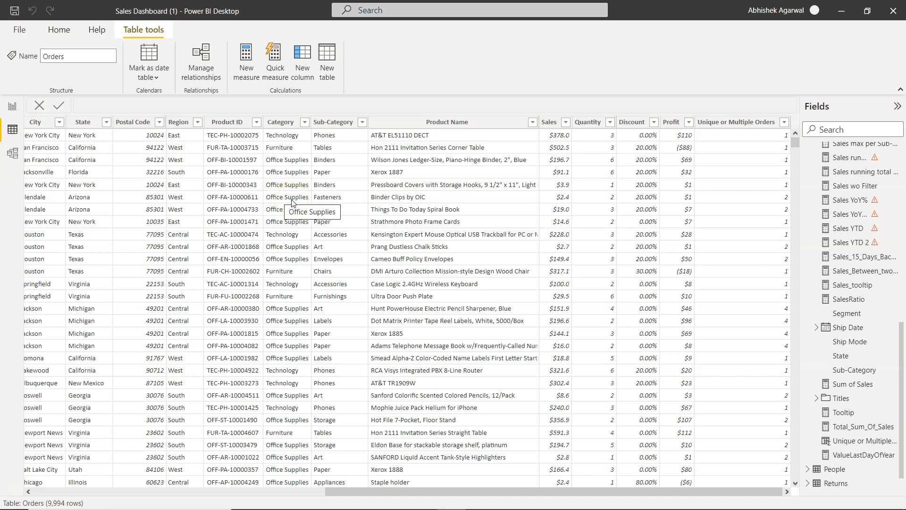
mouse_move(261, 308)
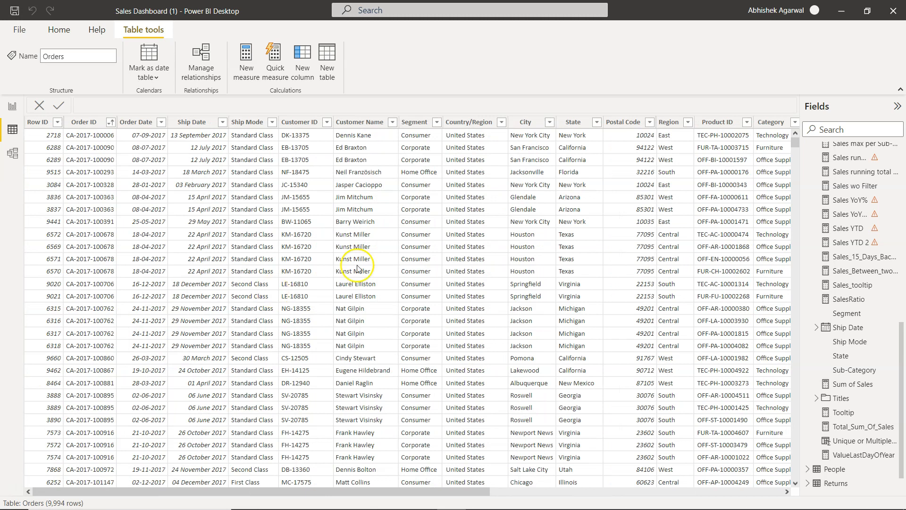
scroll("right", 3)
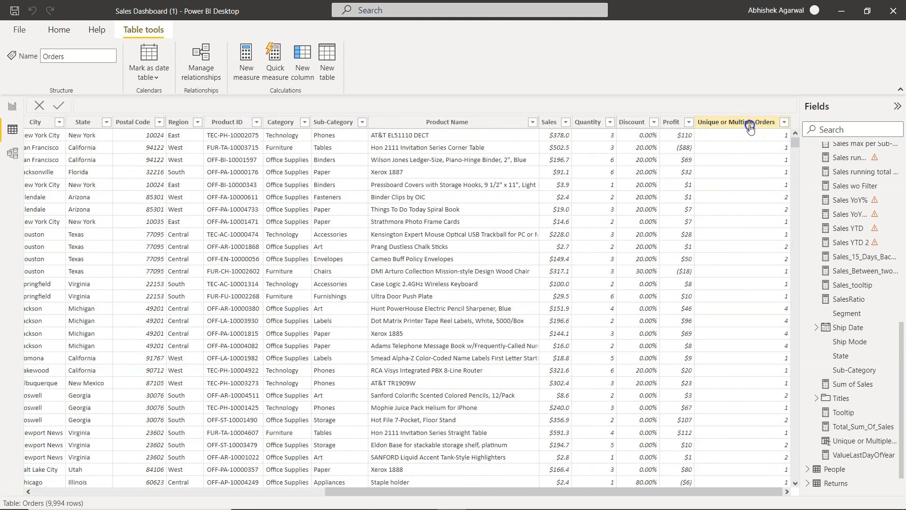
- Select the Unique or Multiple Orders column, then show the Sub-Category sales report page
left_click(735, 122)
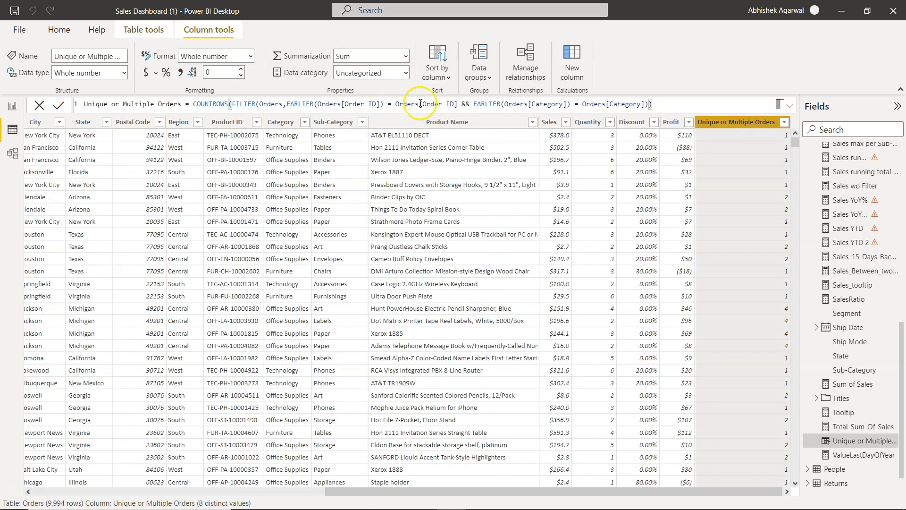
mouse_move(576, 255)
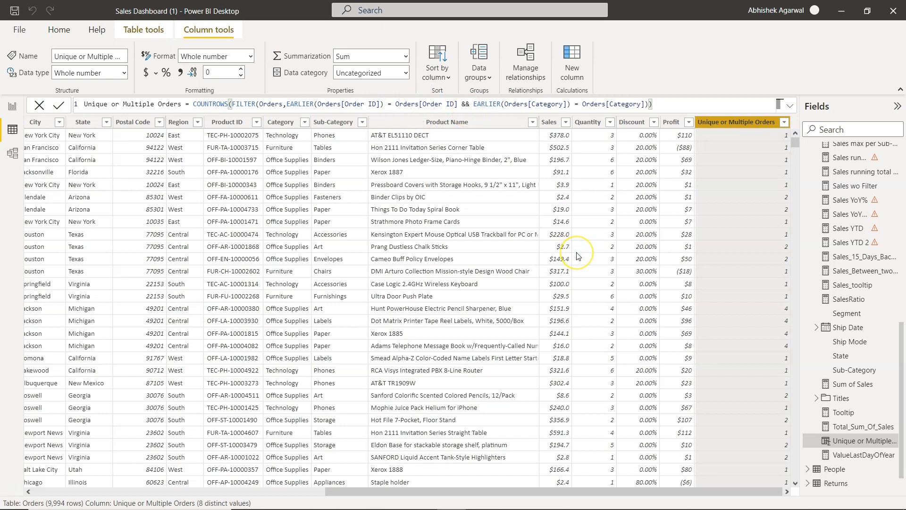
mouse_move(337, 265)
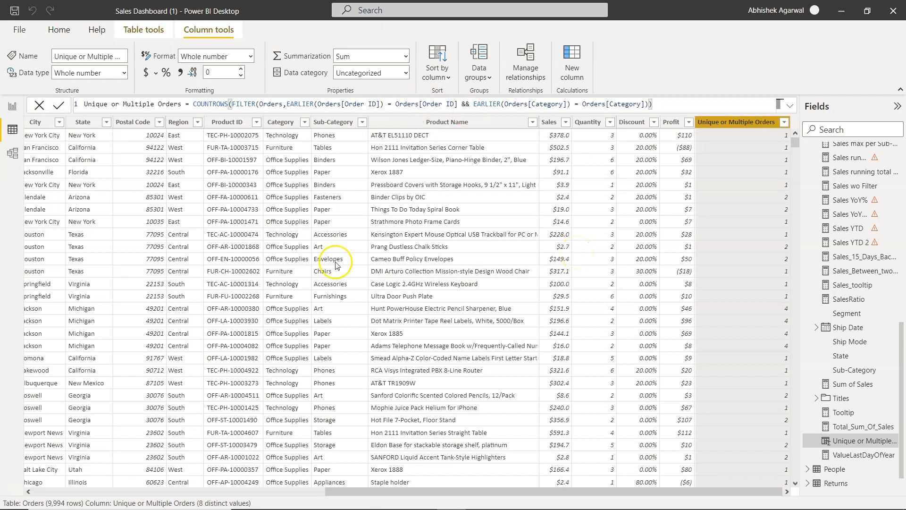
mouse_move(148, 218)
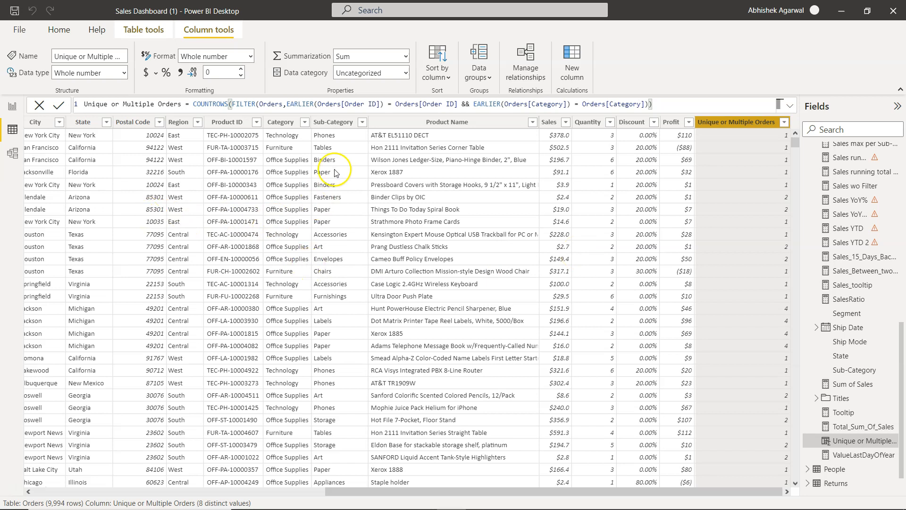
mouse_move(299, 145)
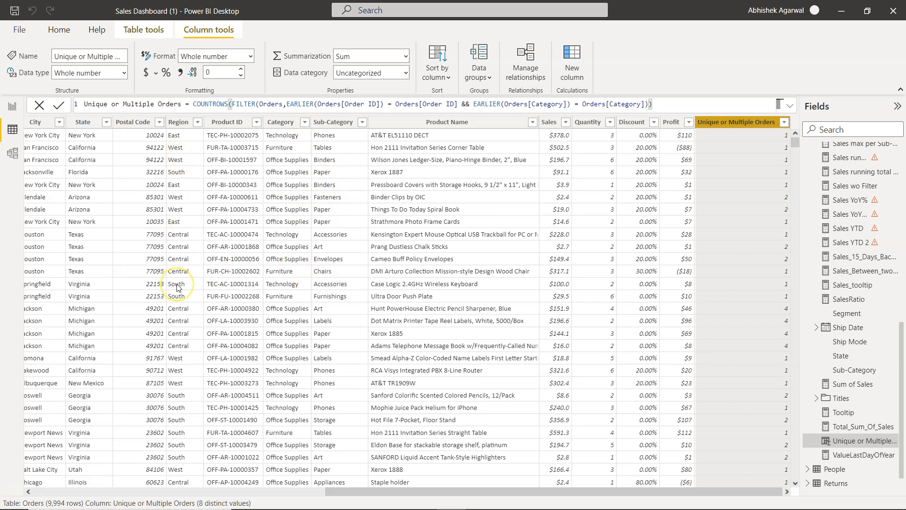
mouse_move(177, 288)
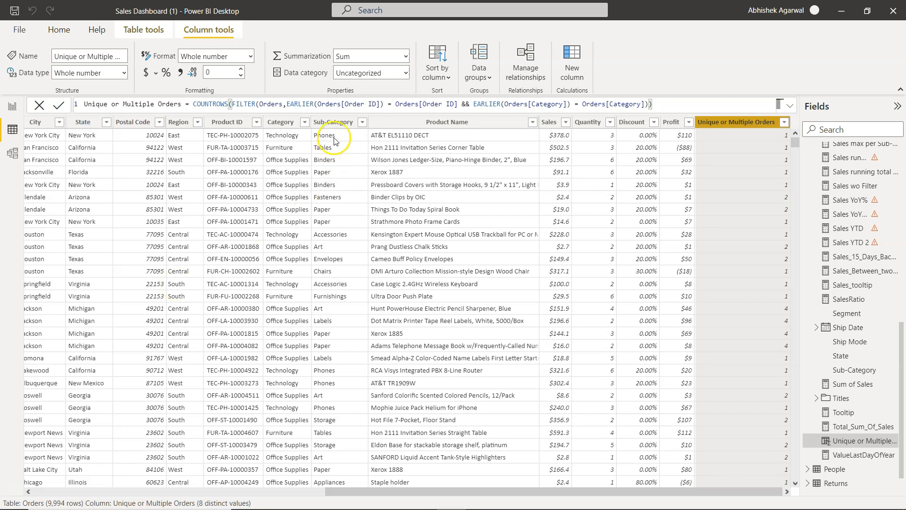
mouse_move(339, 237)
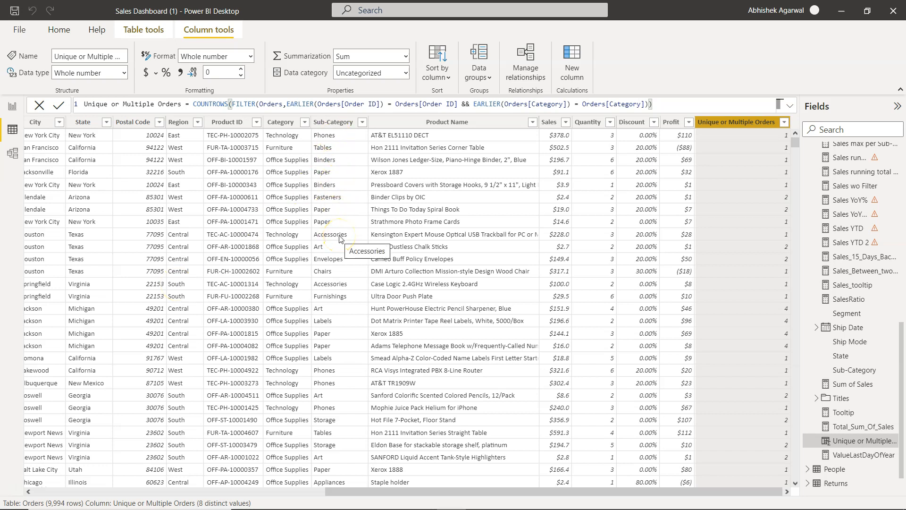
mouse_move(369, 225)
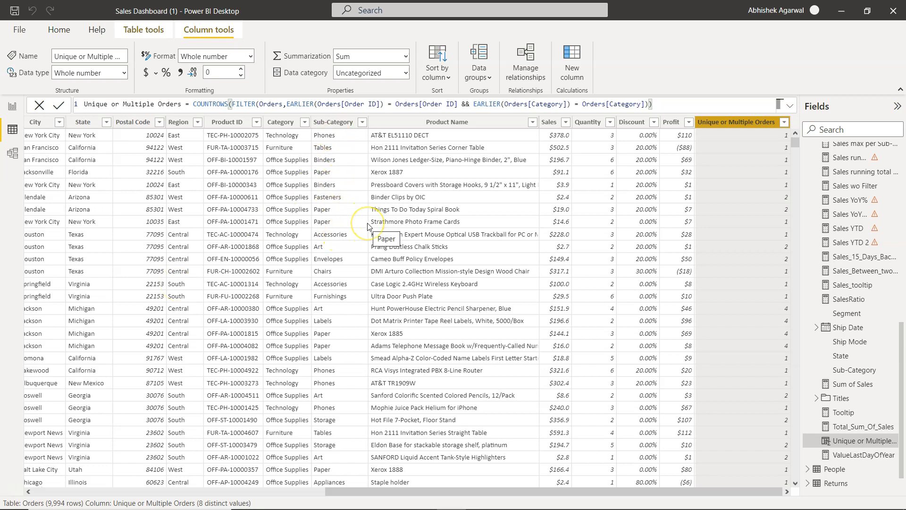
mouse_move(367, 225)
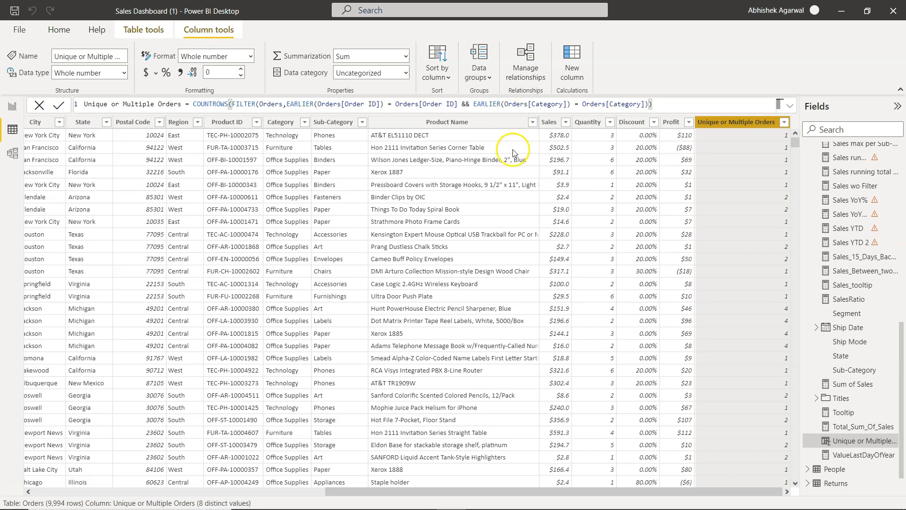
mouse_move(766, 211)
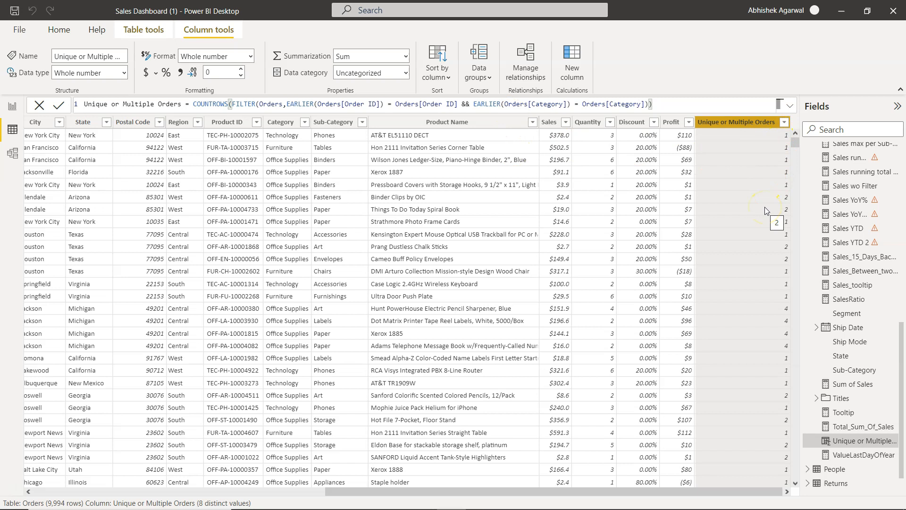
left_click(12, 109)
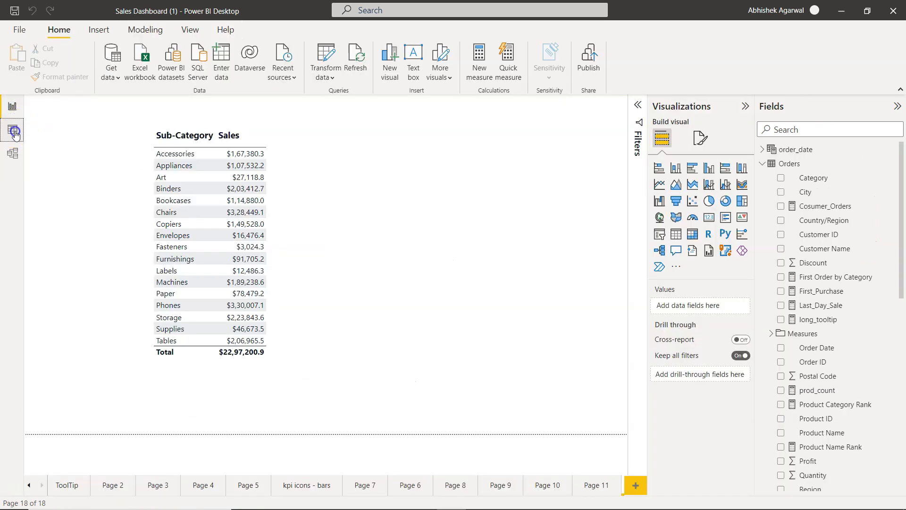
- Return to Data view showing the Orders table with the Order ID and Category formula
left_click(11, 130)
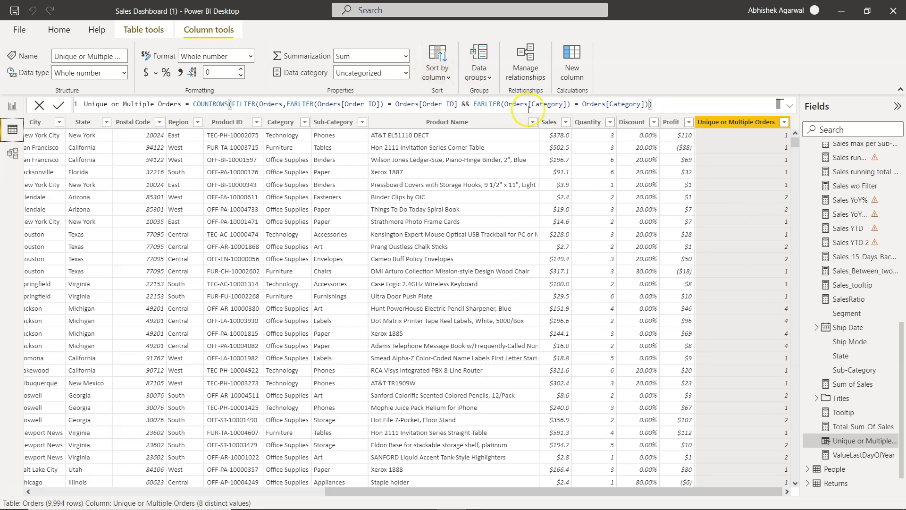
mouse_move(423, 317)
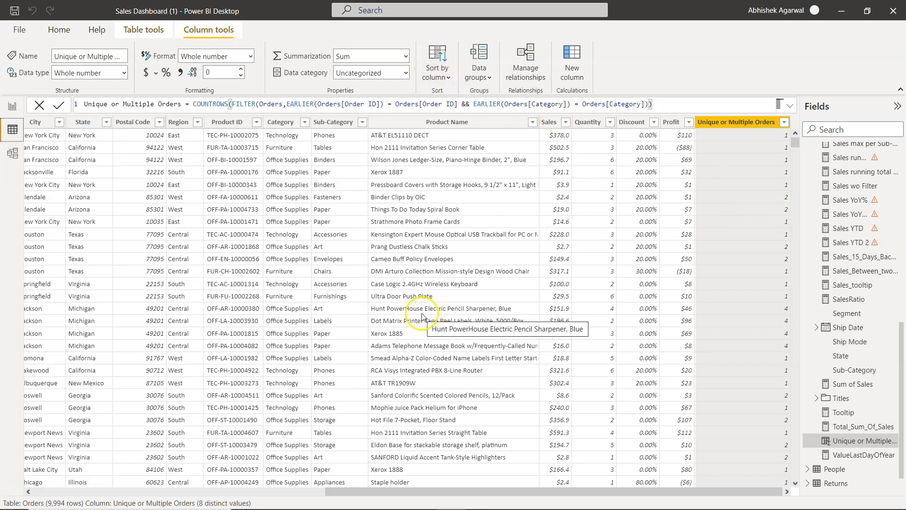